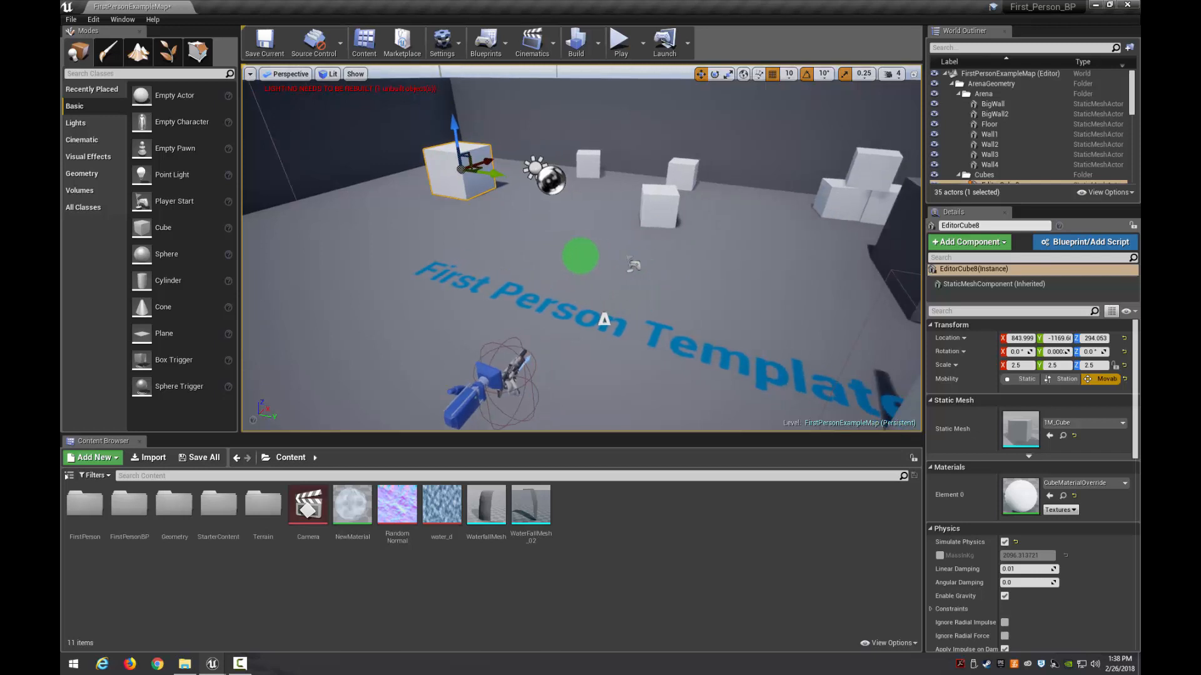
# Search 'cin' in Place Actors to find the Cine Camera Actor for the level
pyautogui.click(130, 73)
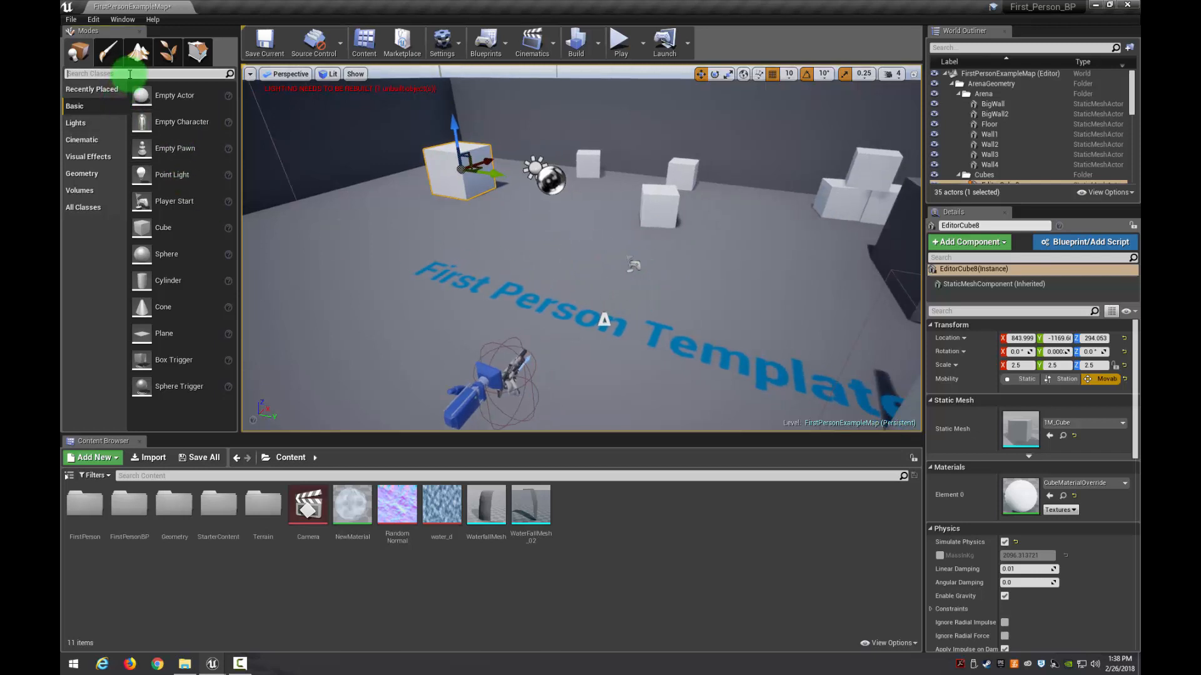
pyautogui.write('cin')
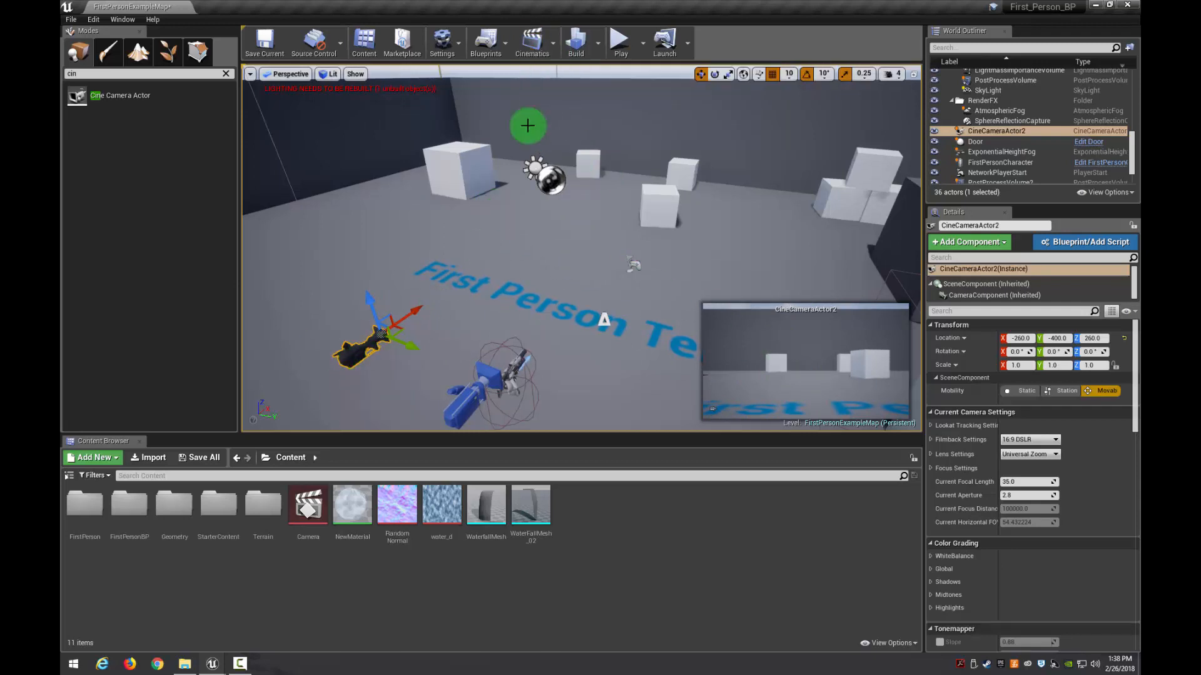
pyautogui.moveTo(532, 42)
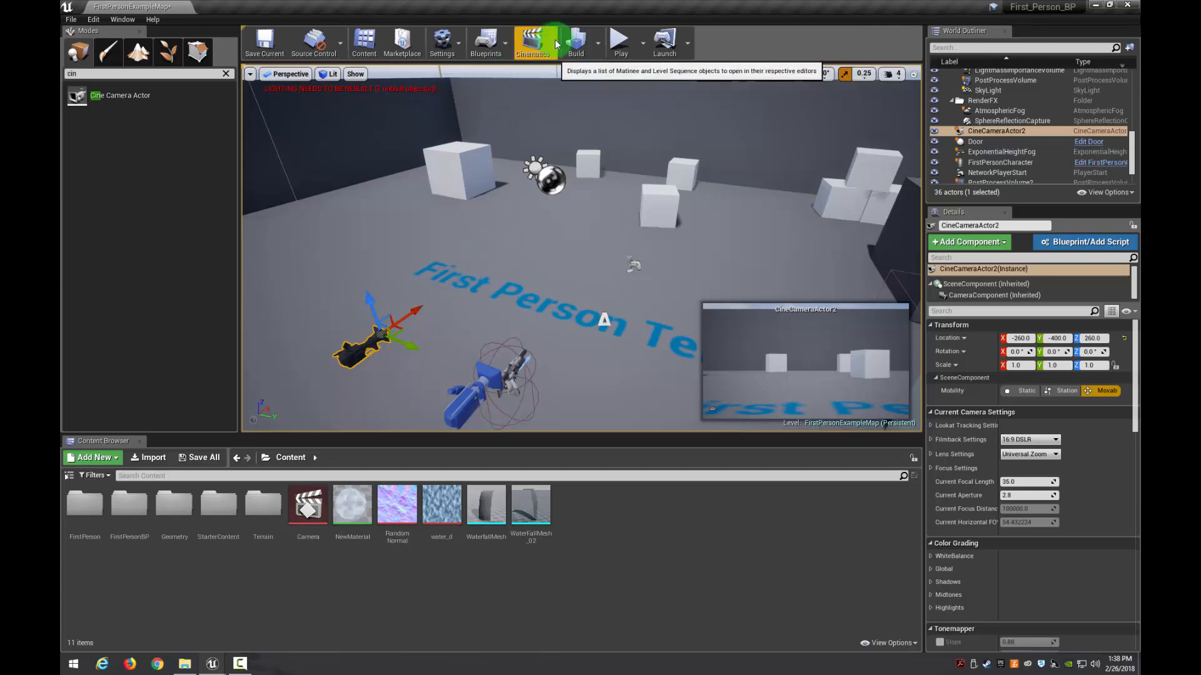
# Add a new Level Sequence from Cinematics, name it OpenShot and save the asset
pyautogui.click(531, 42)
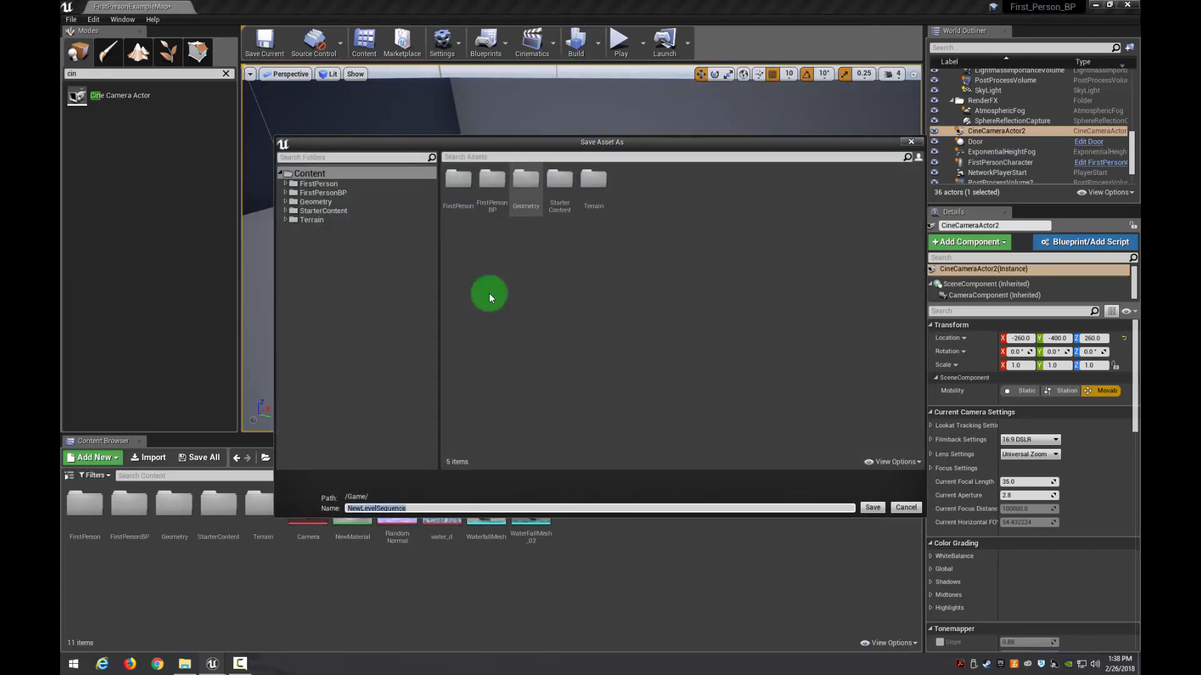
pyautogui.moveTo(482, 494)
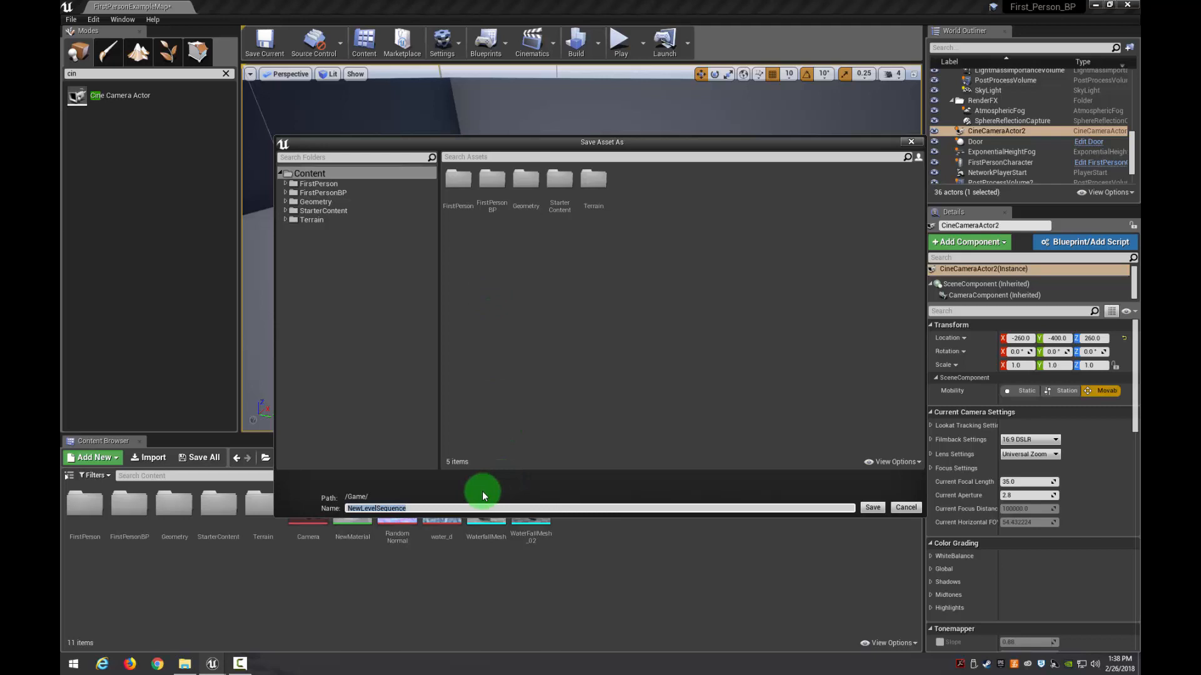
pyautogui.write('OpenCl')
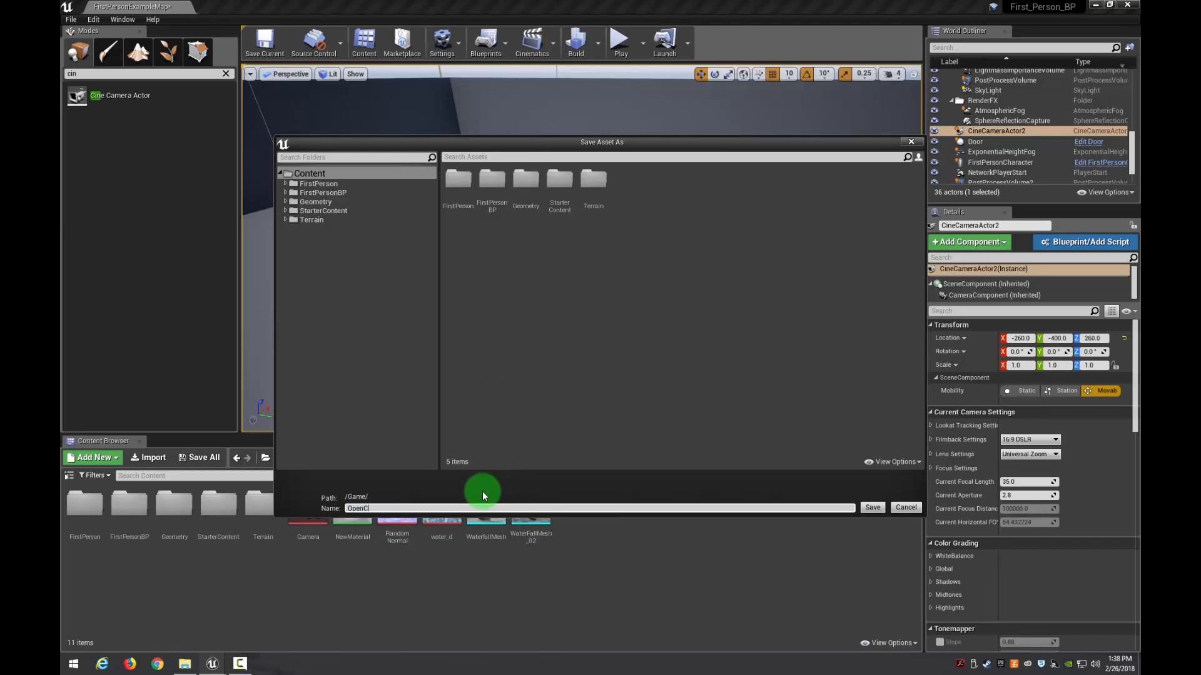
pyautogui.click(871, 507)
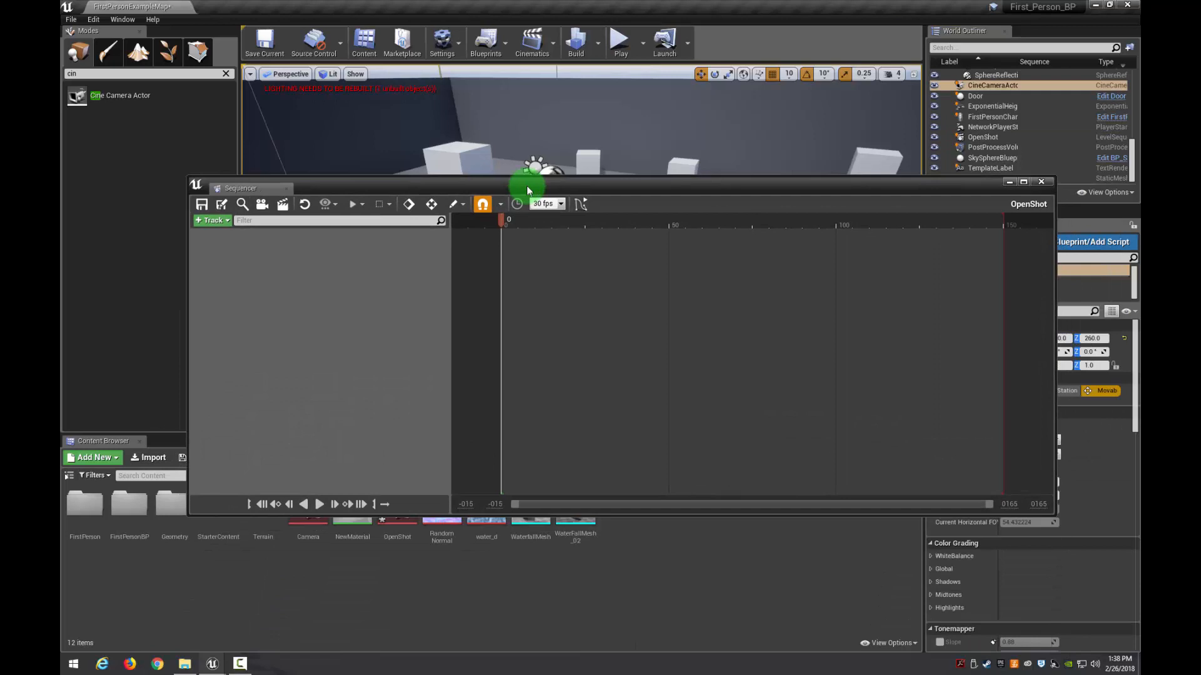
# Add CineCameraActor2 as a Sequencer track and key its Transform at frame 50
pyautogui.click(212, 221)
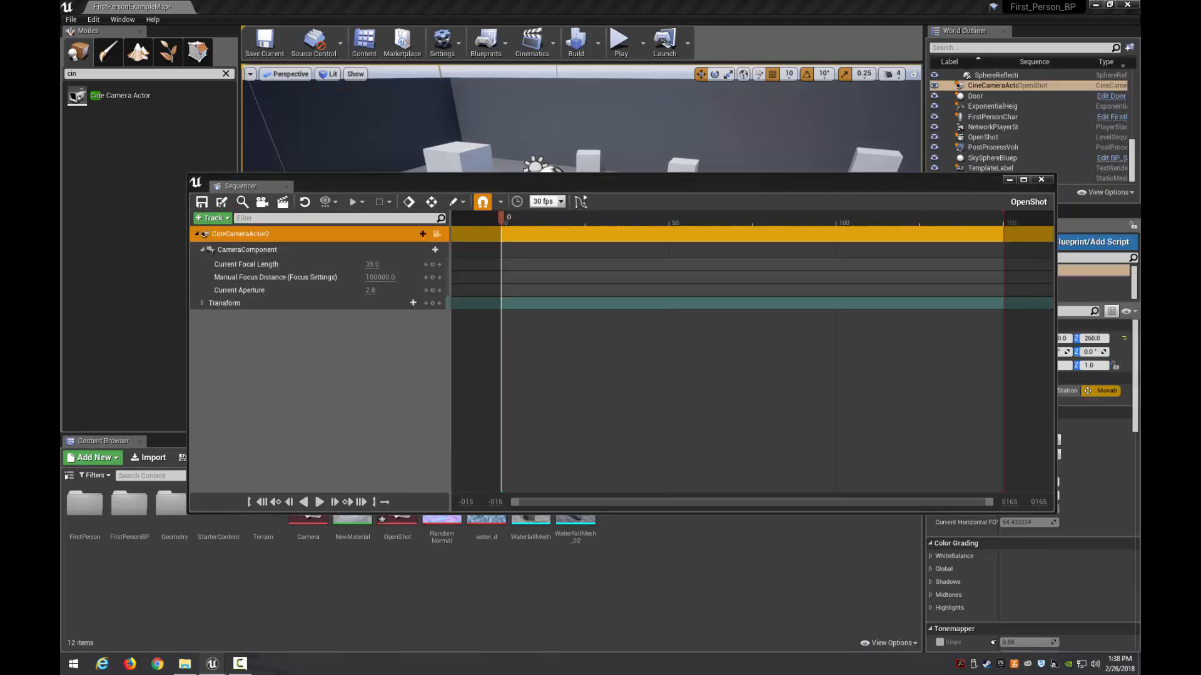
pyautogui.moveTo(645, 190)
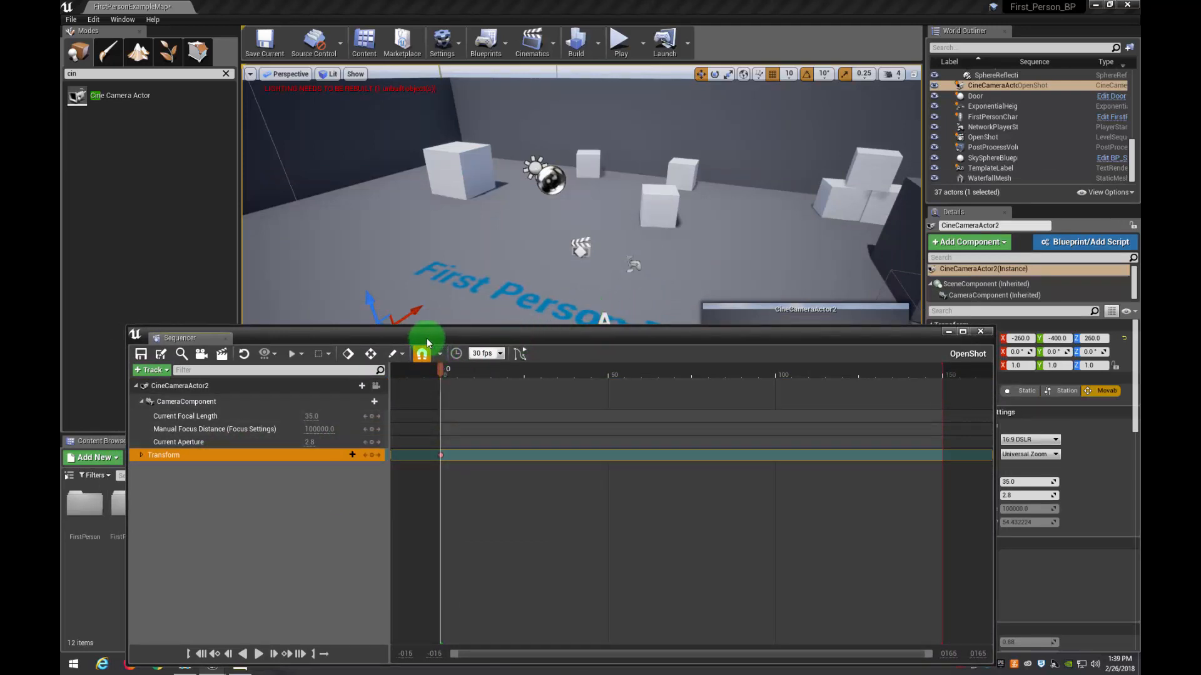
pyautogui.moveTo(470, 333)
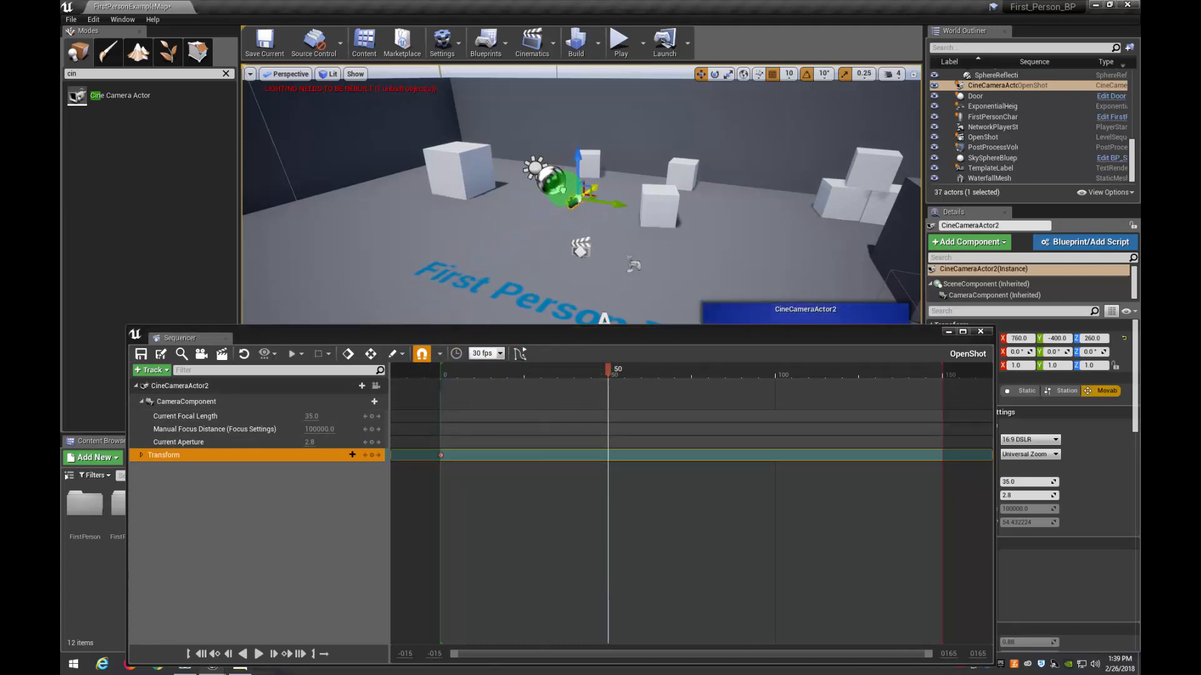
pyautogui.click(609, 368)
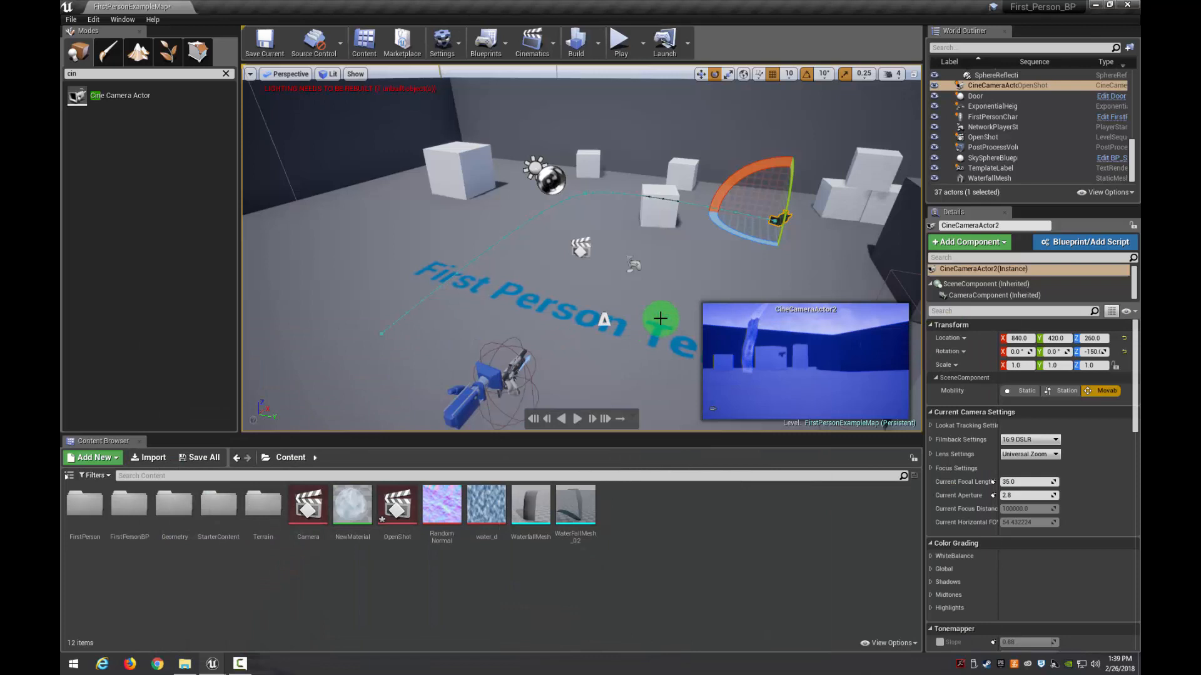
# Play back the camera animation preview, then close Sequencer and show the Cinematics list
pyautogui.click(576, 419)
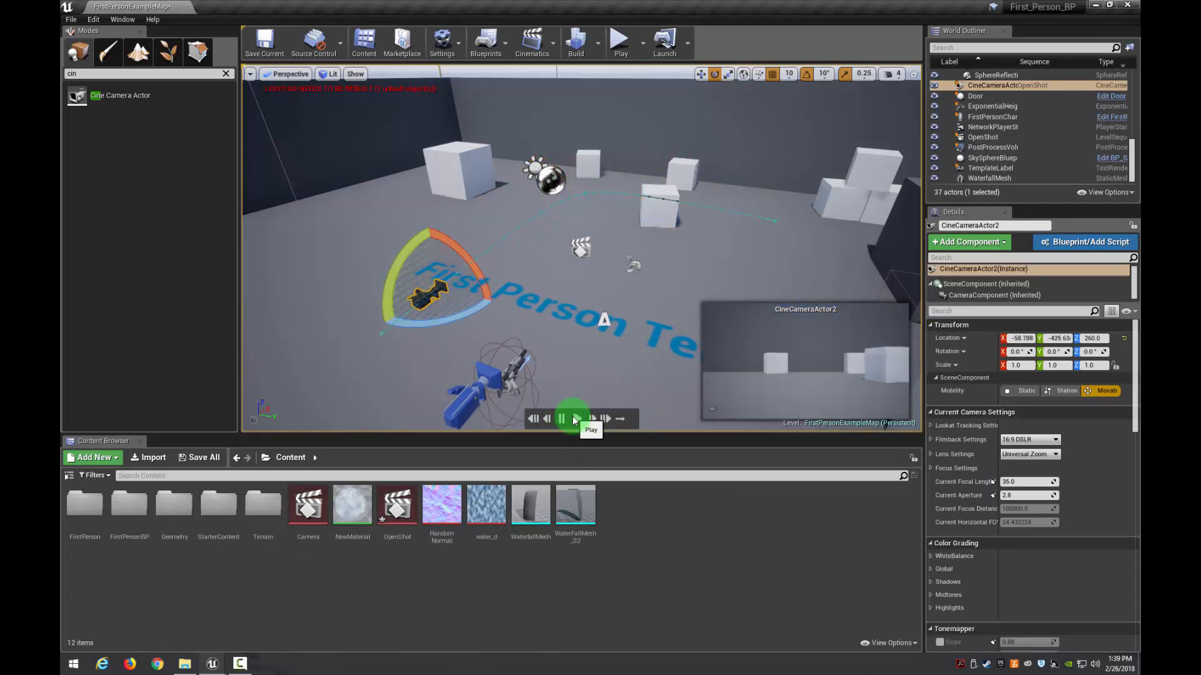
pyautogui.click(576, 419)
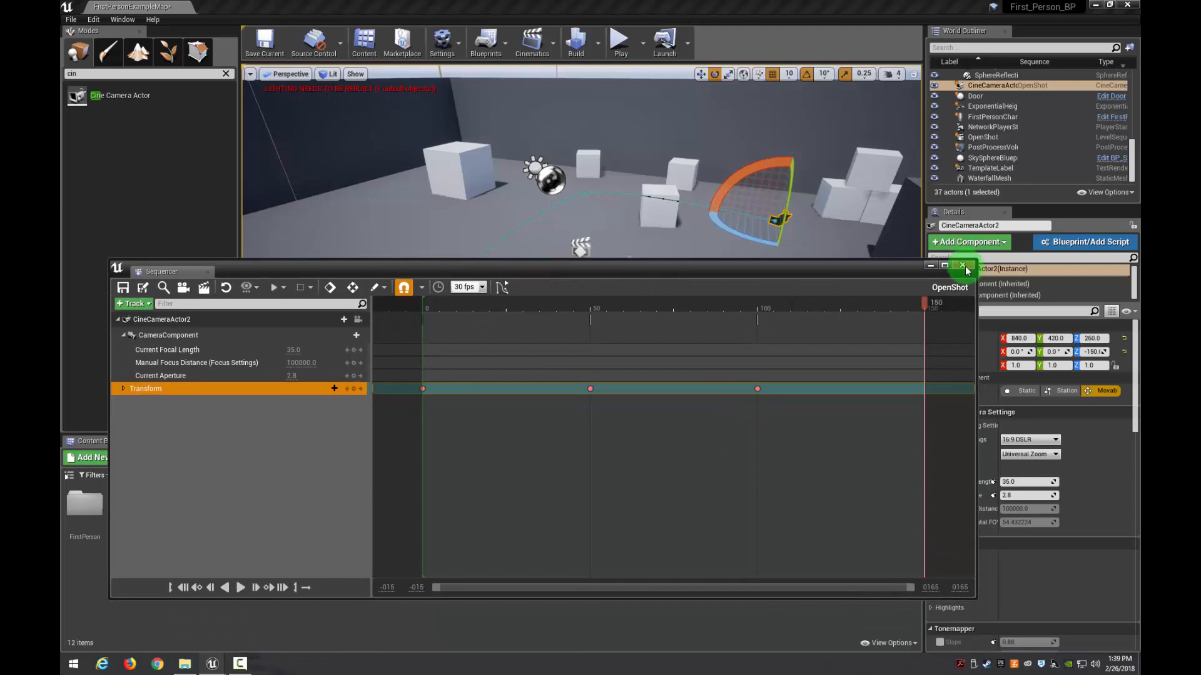
pyautogui.click(964, 265)
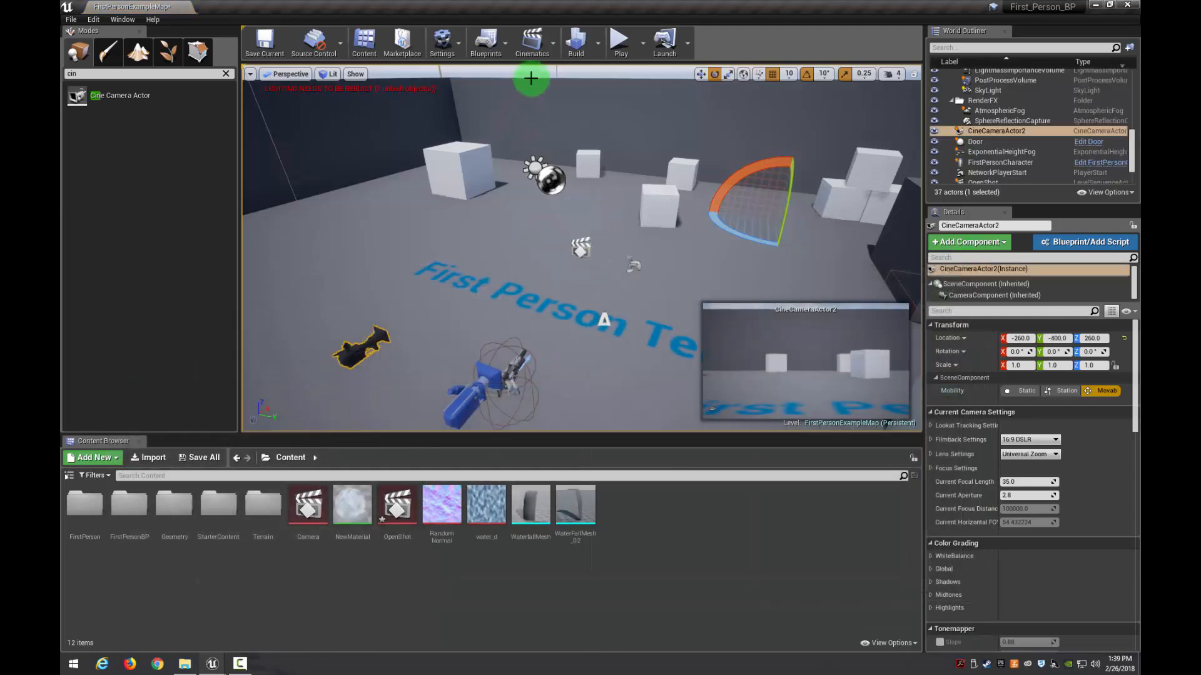
pyautogui.click(531, 42)
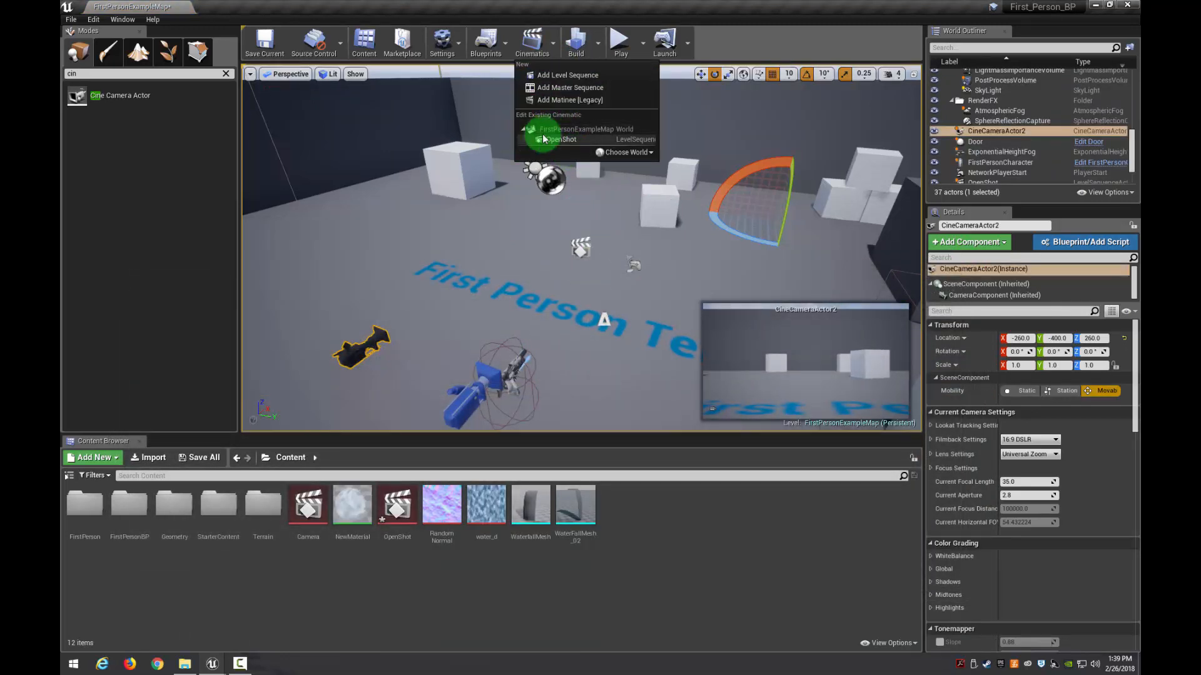
# Open the Level Blueprint and place an Event BeginPlay node via the 'event begin' search
pyautogui.click(485, 42)
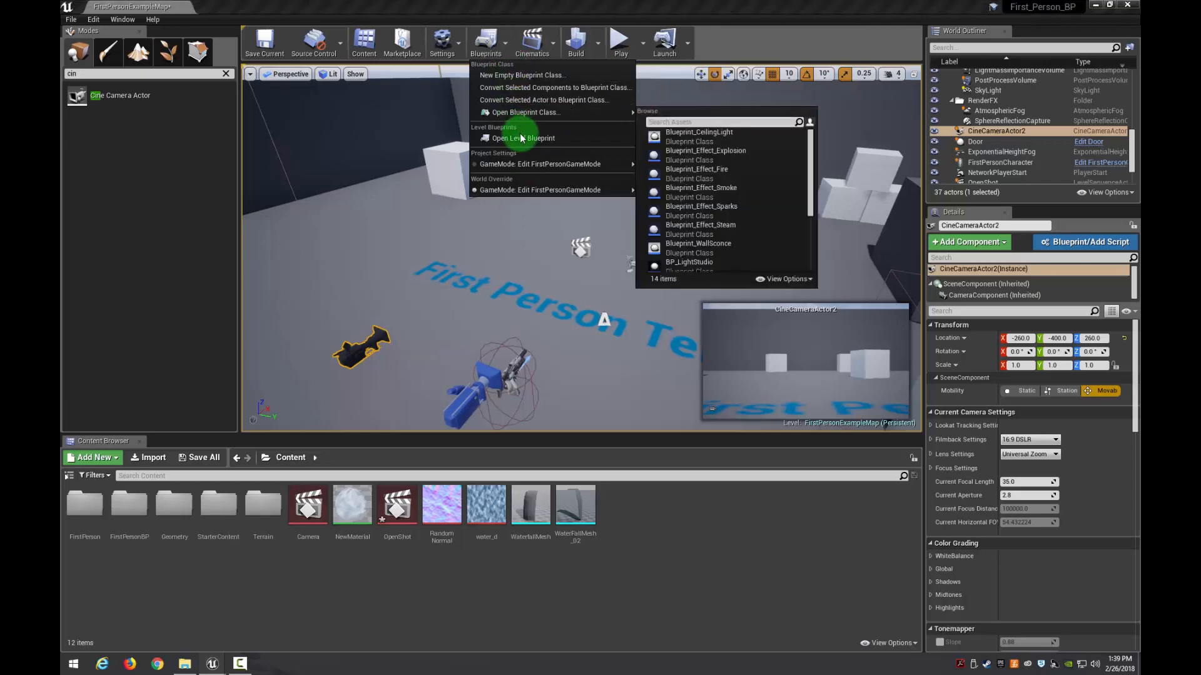
pyautogui.click(523, 137)
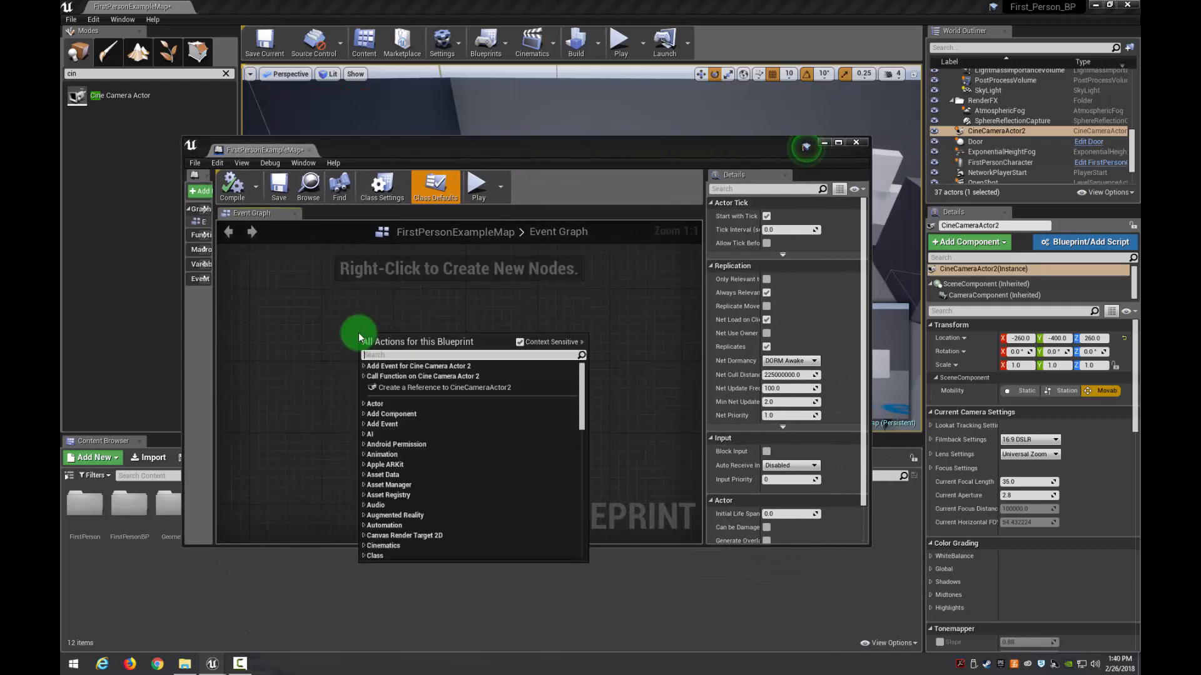
pyautogui.write('even beg')
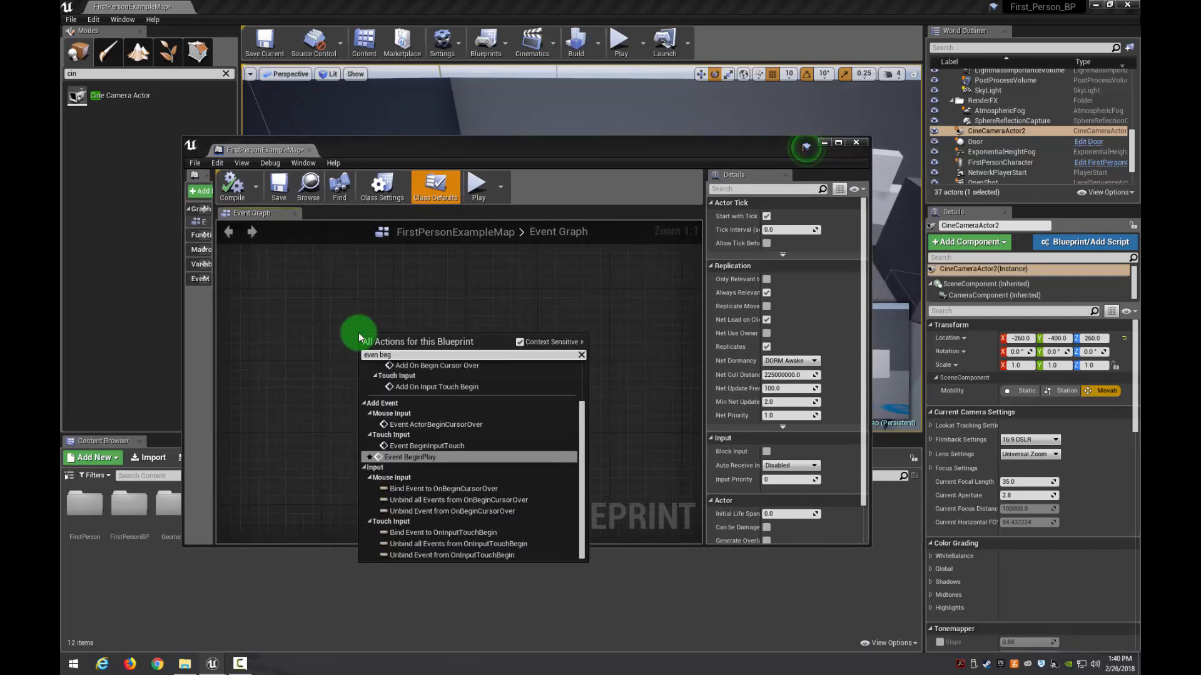
pyautogui.click(409, 457)
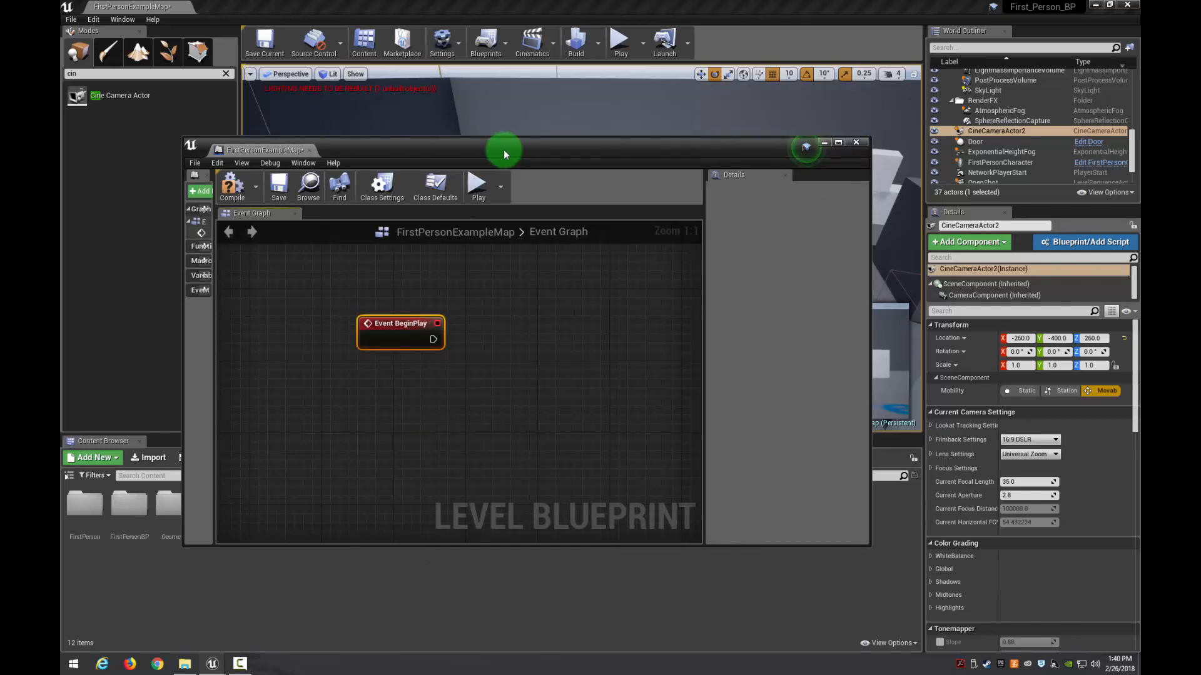
pyautogui.moveTo(507, 157)
pyautogui.write('play')
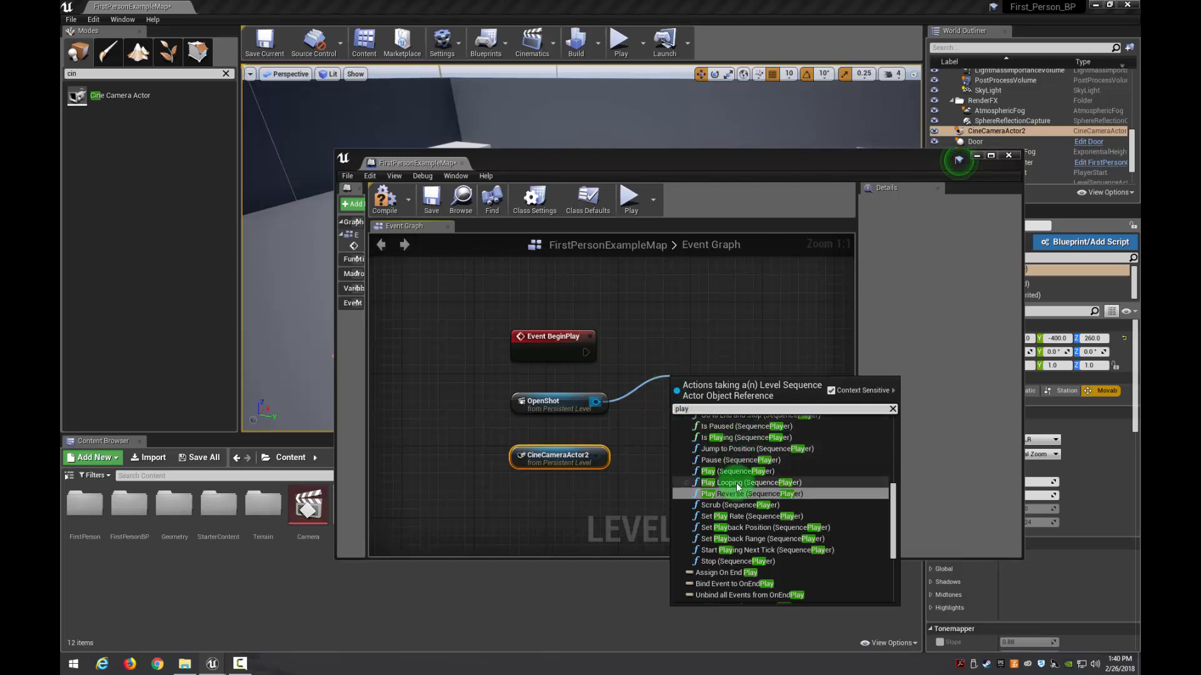
# Add a Play (SequencePlayer) node for OpenShot driven by Event BeginPlay
pyautogui.click(706, 471)
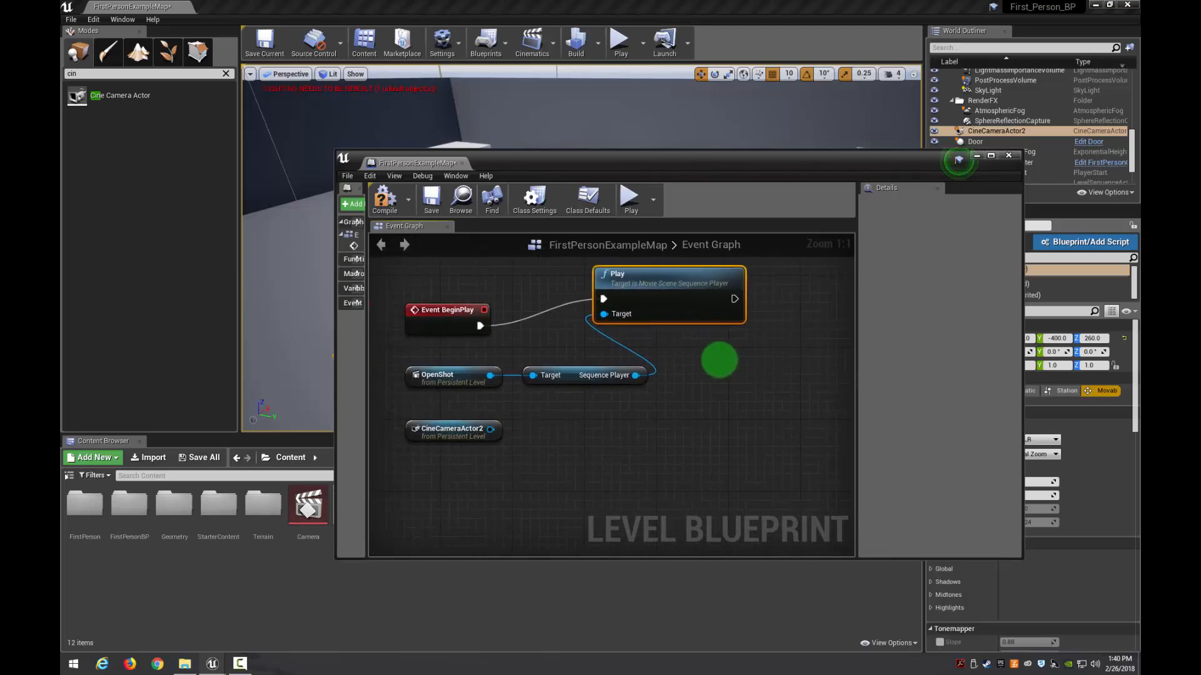
pyautogui.moveTo(703, 355)
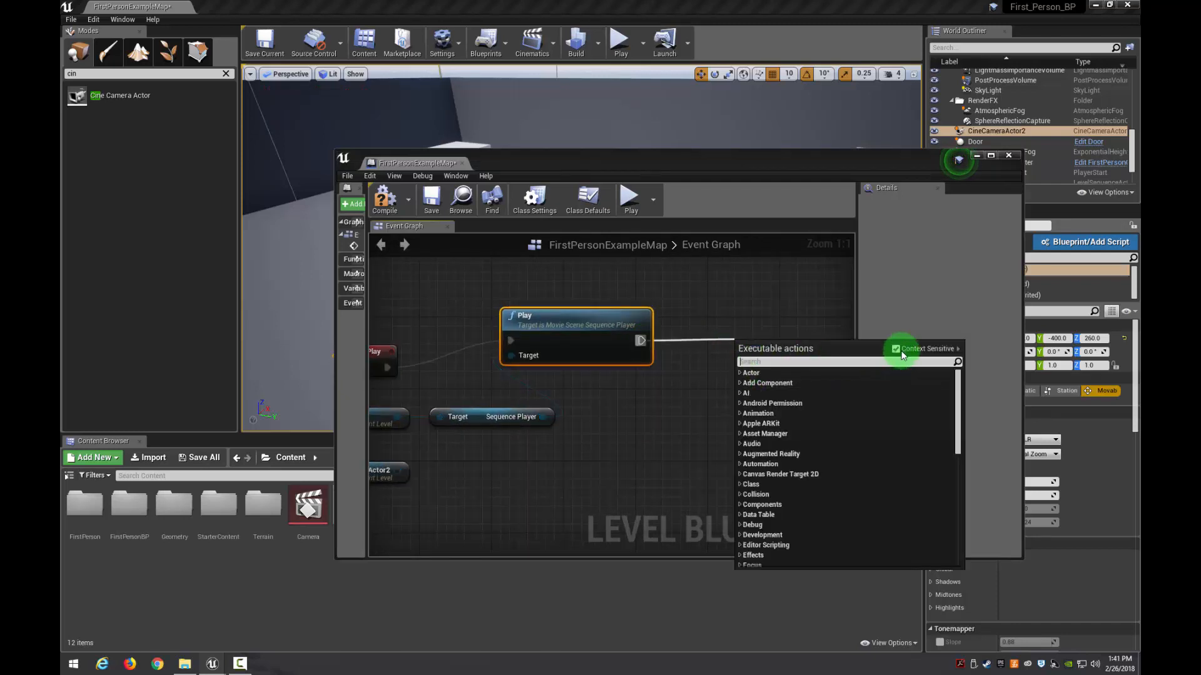
# Add a Set View Target with Blend node after Play, found by searching 'set view' with all actions shown
pyautogui.click(894, 348)
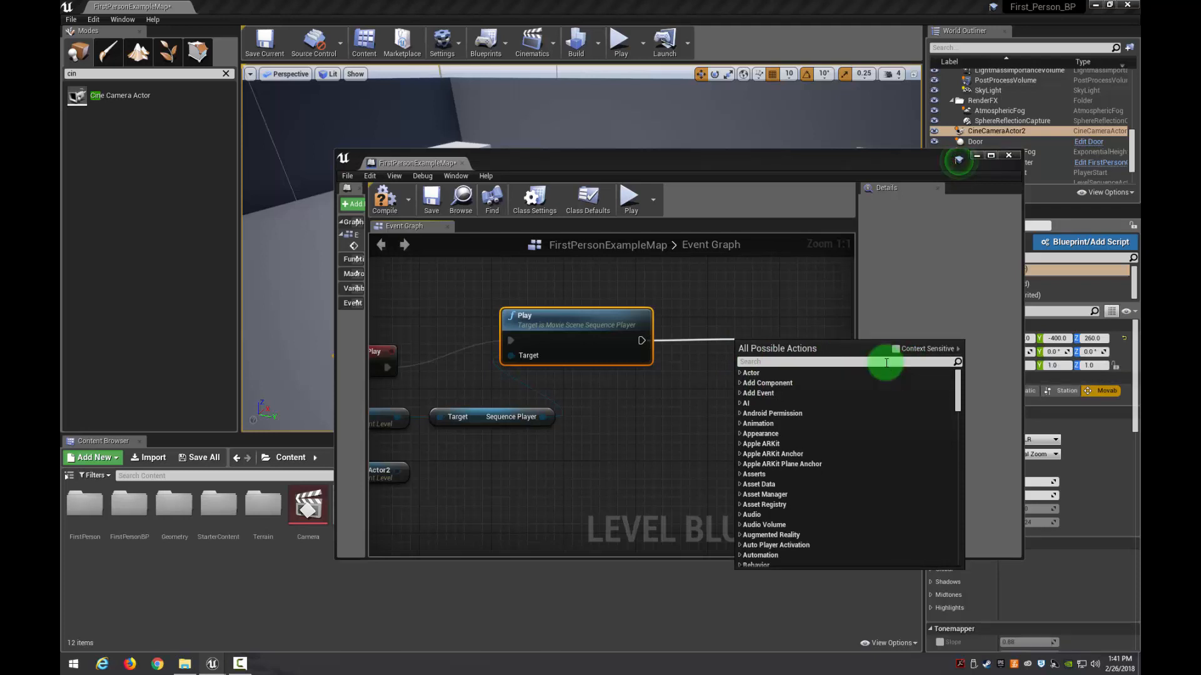
pyautogui.write('set view')
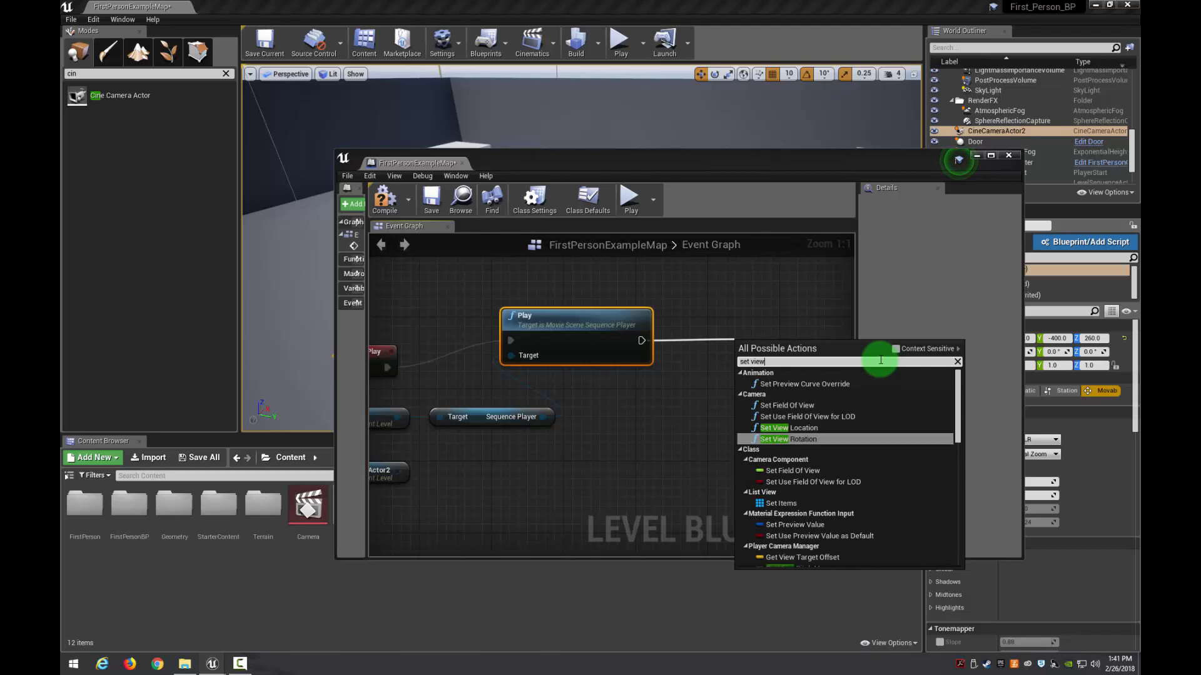
pyautogui.moveTo(862, 457)
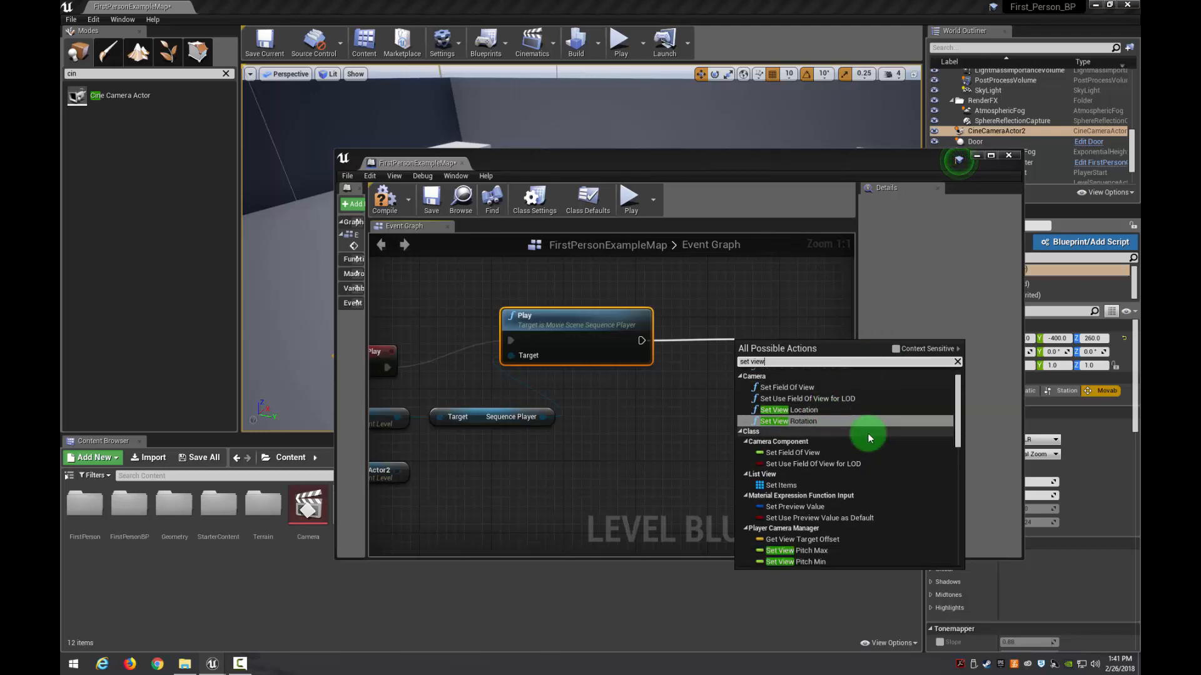
pyautogui.scroll(-3)
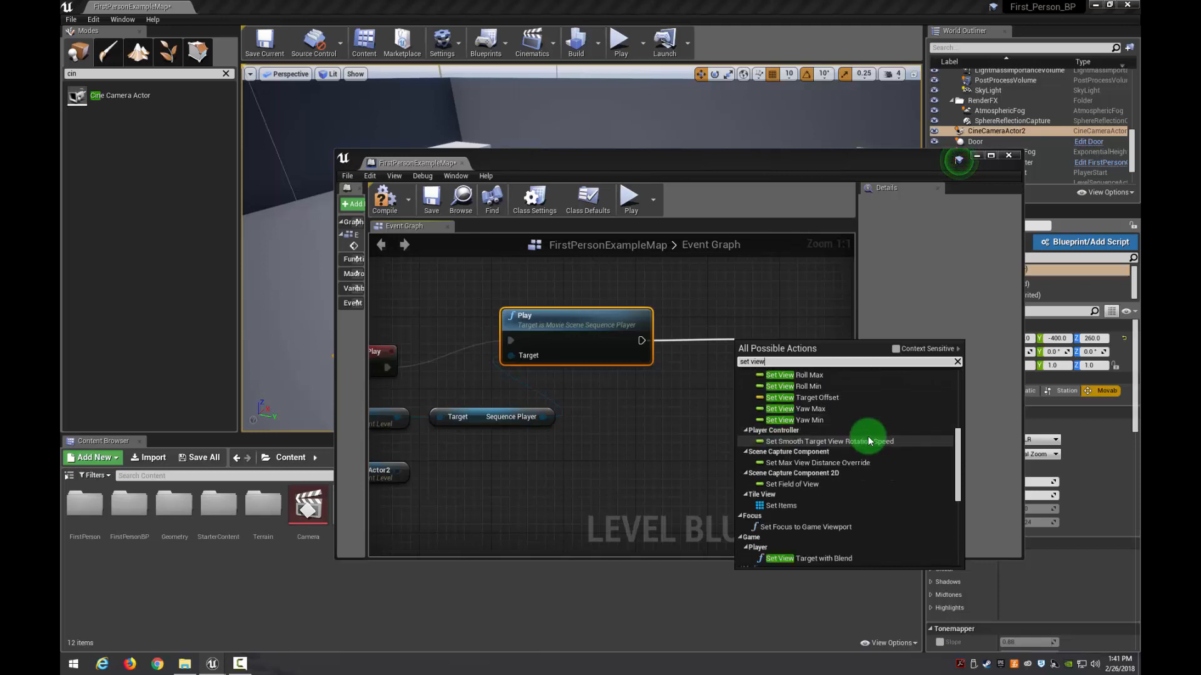
pyautogui.click(804, 558)
pyautogui.write('get')
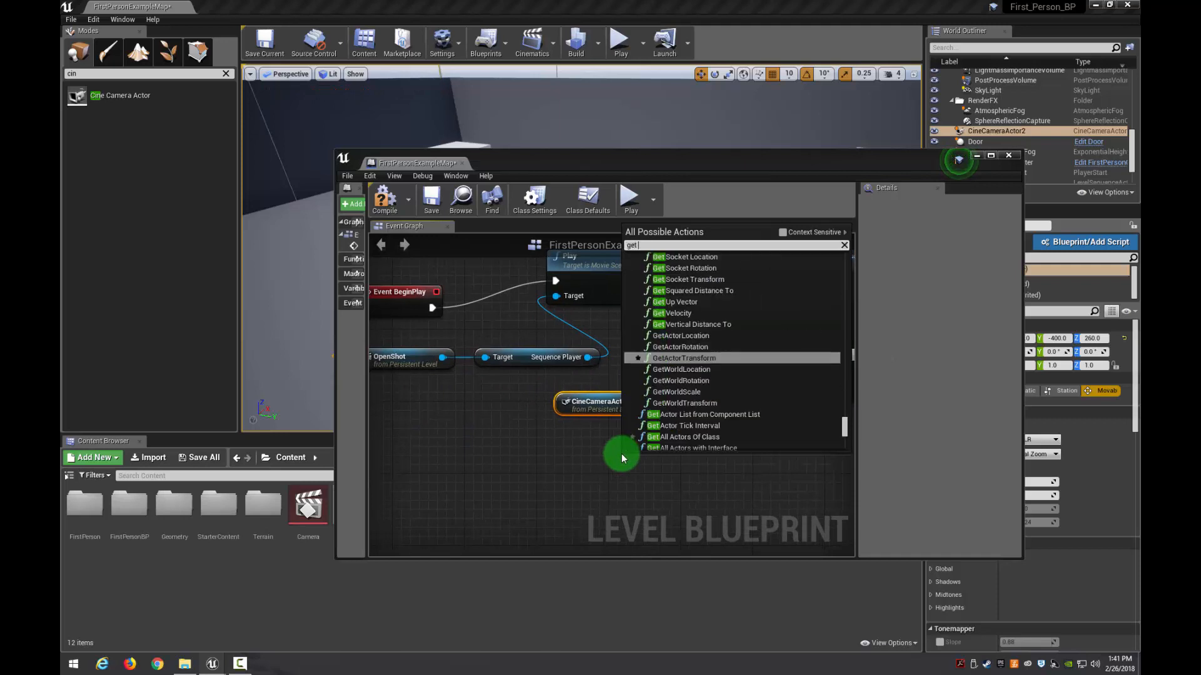
# Add a Get Player Controller node from a context-sensitive 'play' search to feed the view target
pyautogui.write('play')
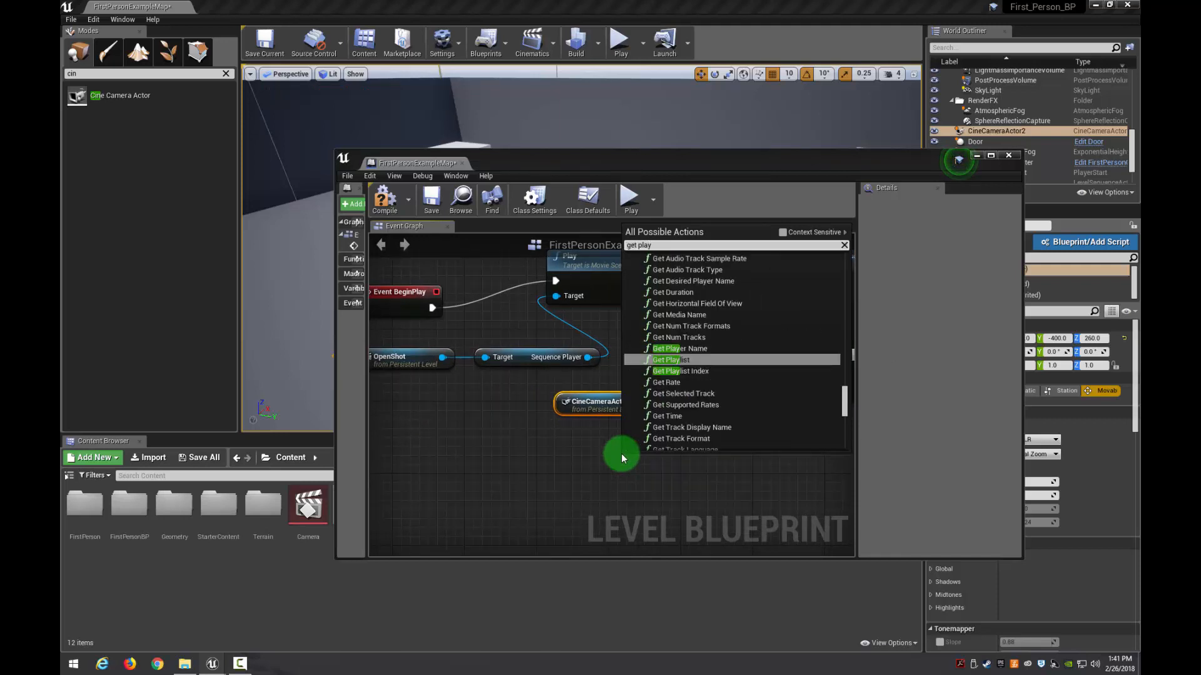
pyautogui.click(781, 232)
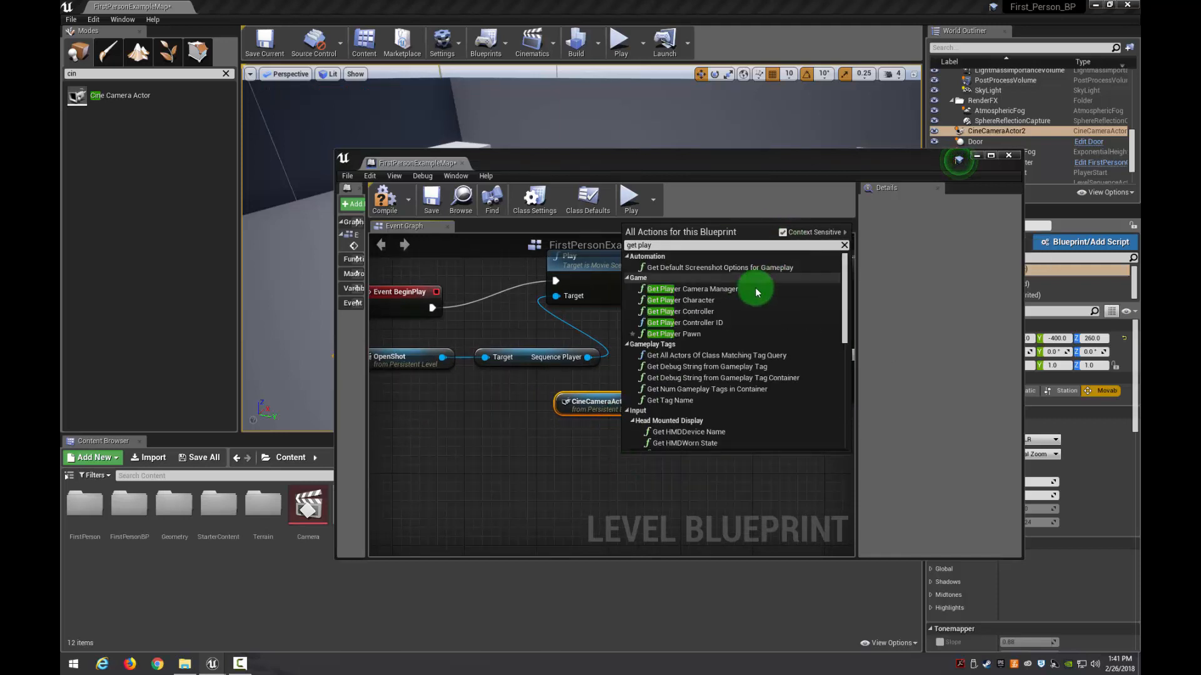
pyautogui.click(680, 311)
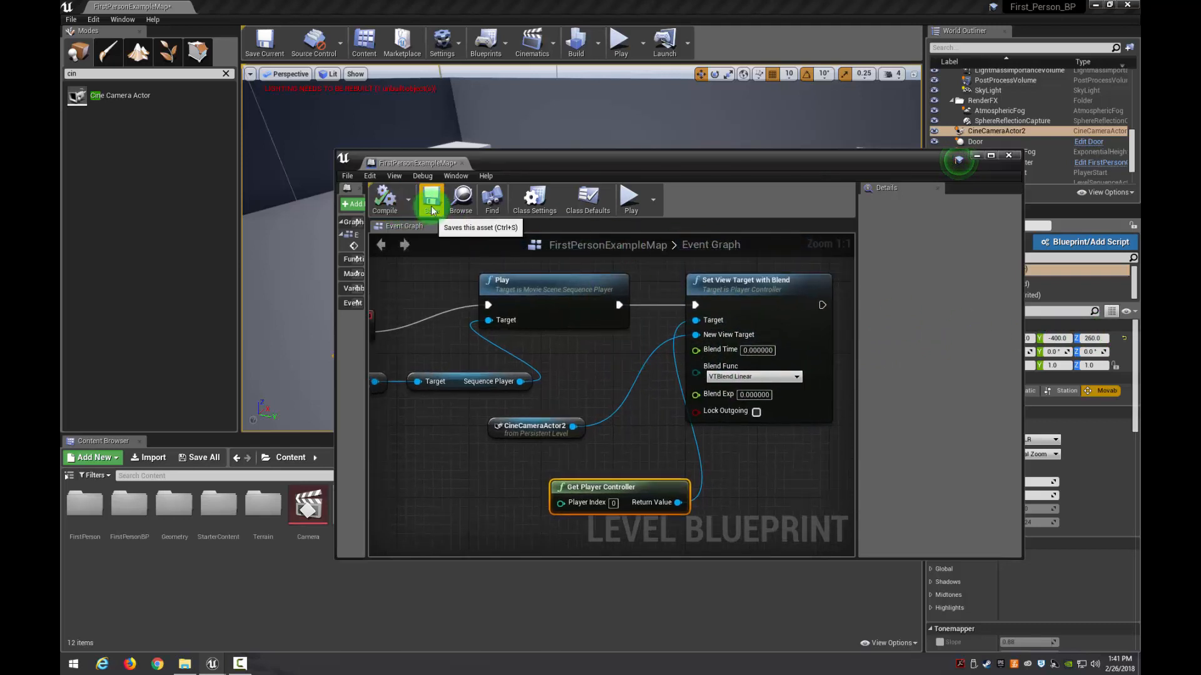
# Save the Level Blueprint, run a play-in-editor test showing the cine camera view, then stop it
pyautogui.click(1010, 155)
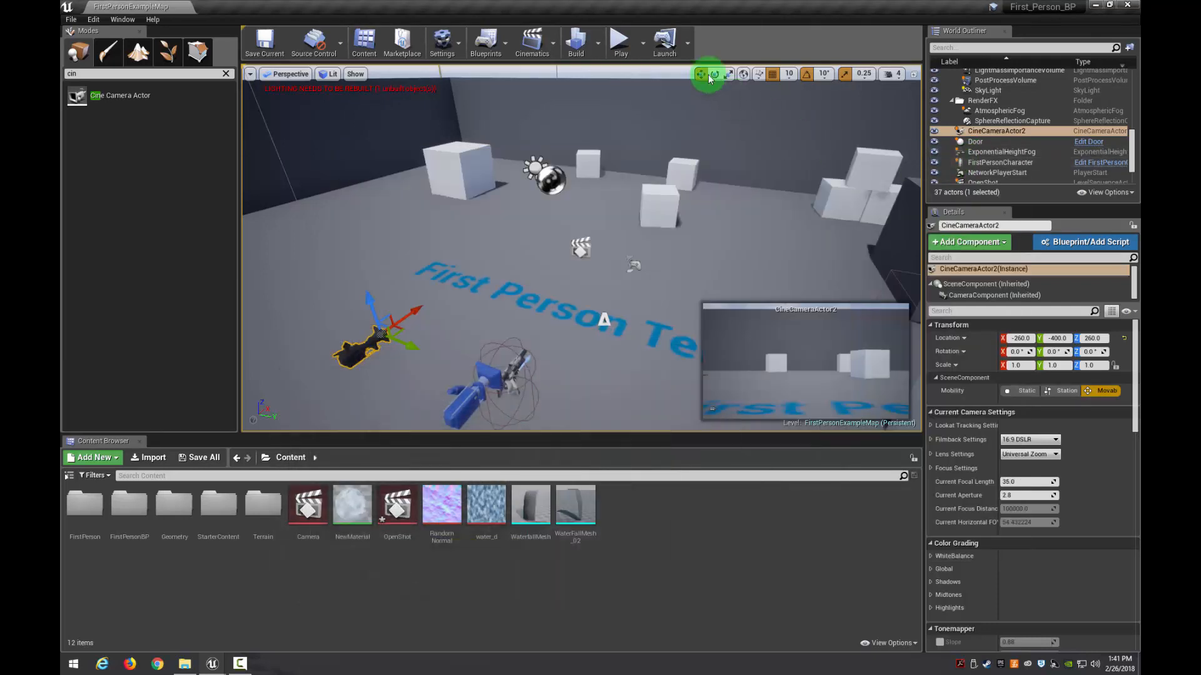
pyautogui.click(621, 42)
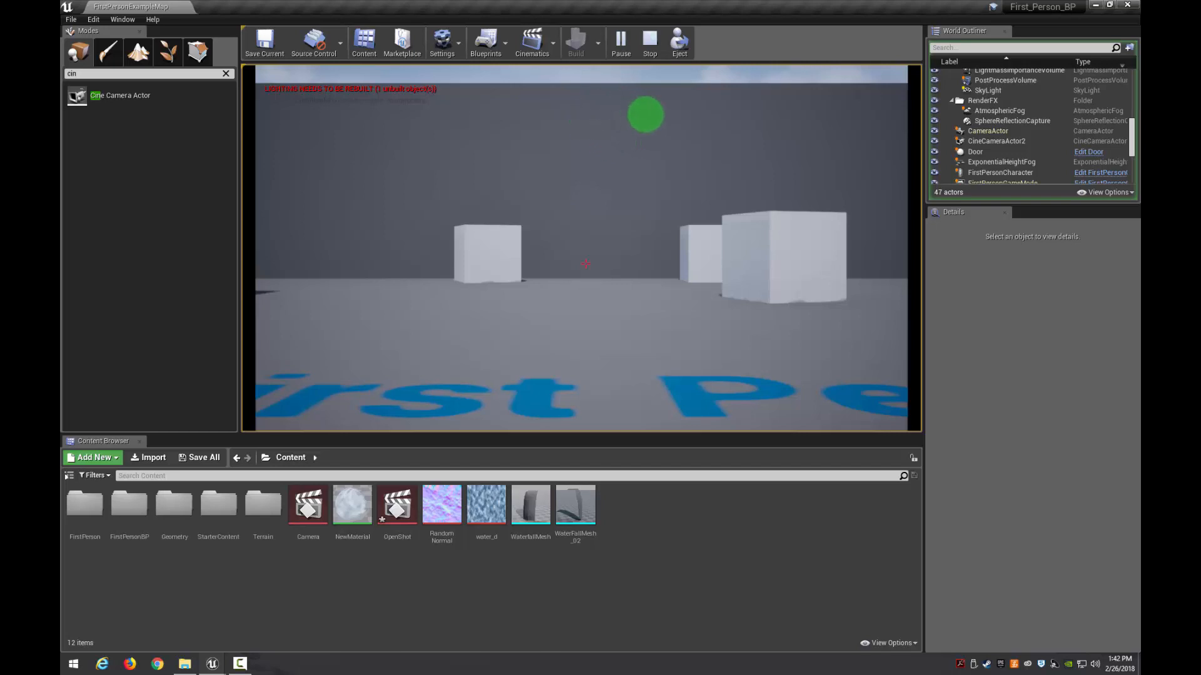
pyautogui.click(649, 42)
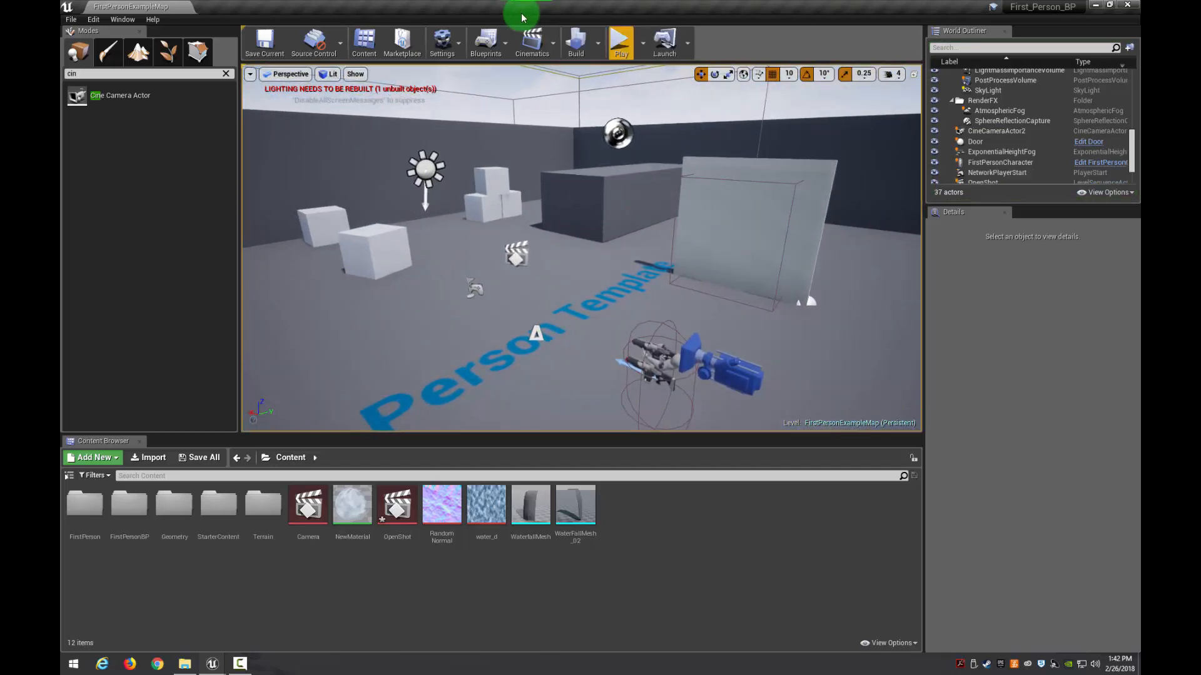
# Reopen the Level Blueprint and pull the action menu from Set View Target with Blend's exec output
pyautogui.click(485, 42)
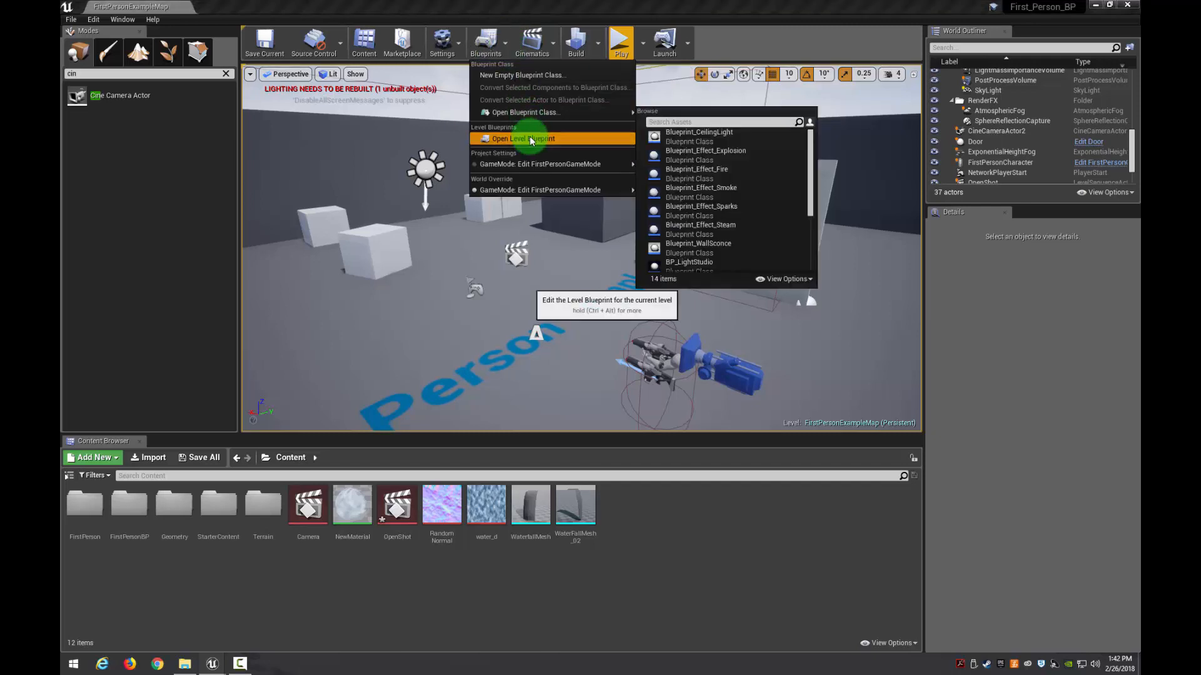
pyautogui.click(523, 139)
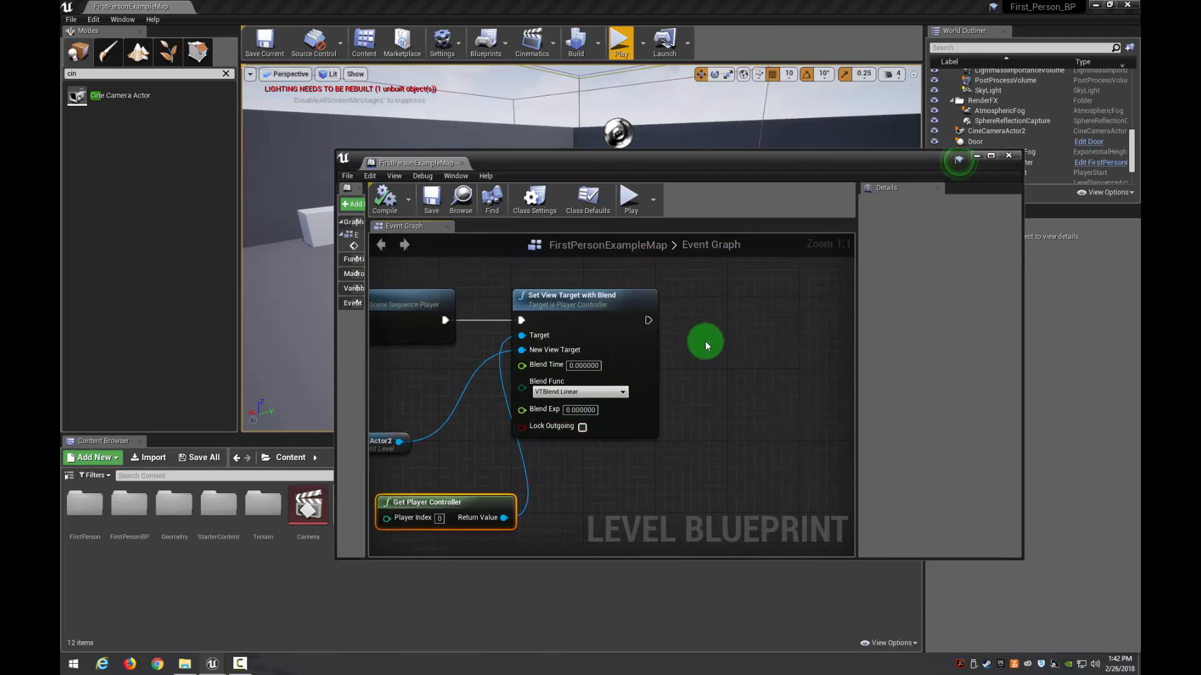
pyautogui.moveTo(643, 310)
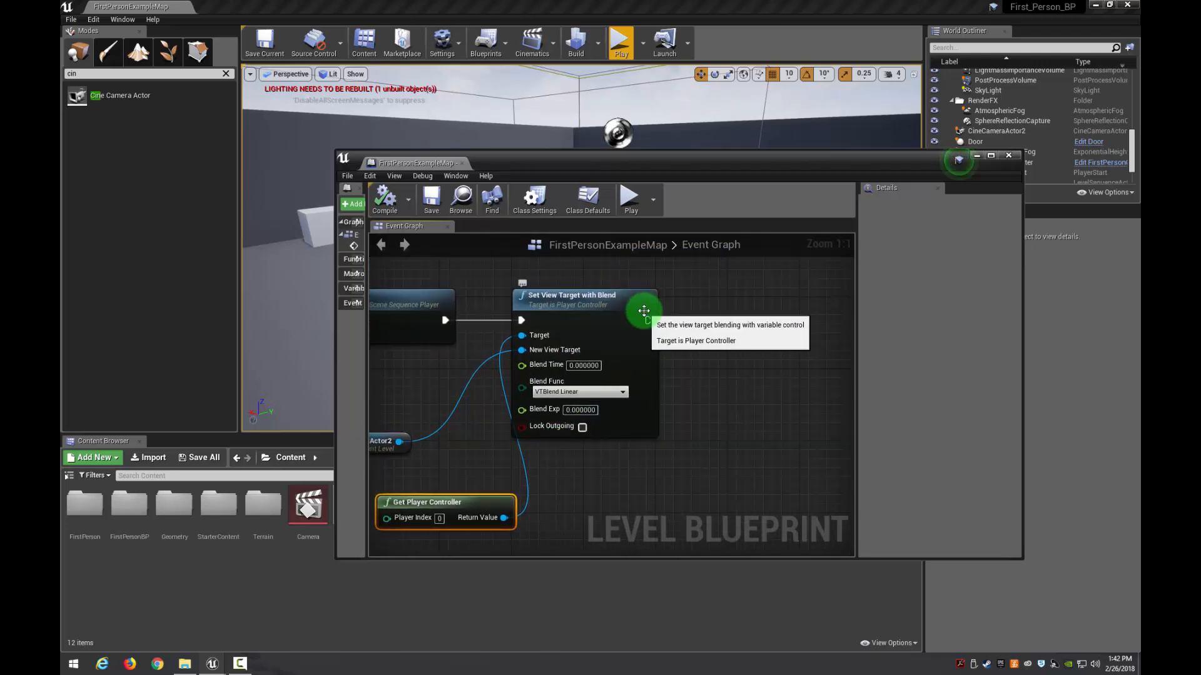
pyautogui.moveTo(648, 320)
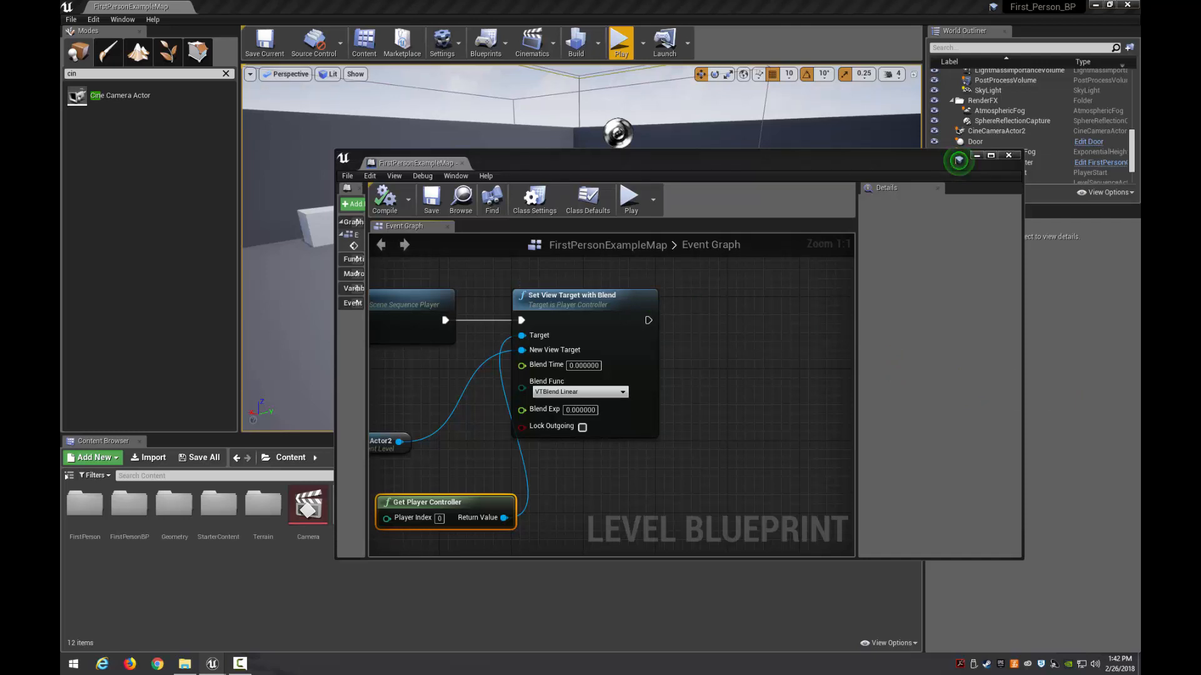
pyautogui.click(384, 199)
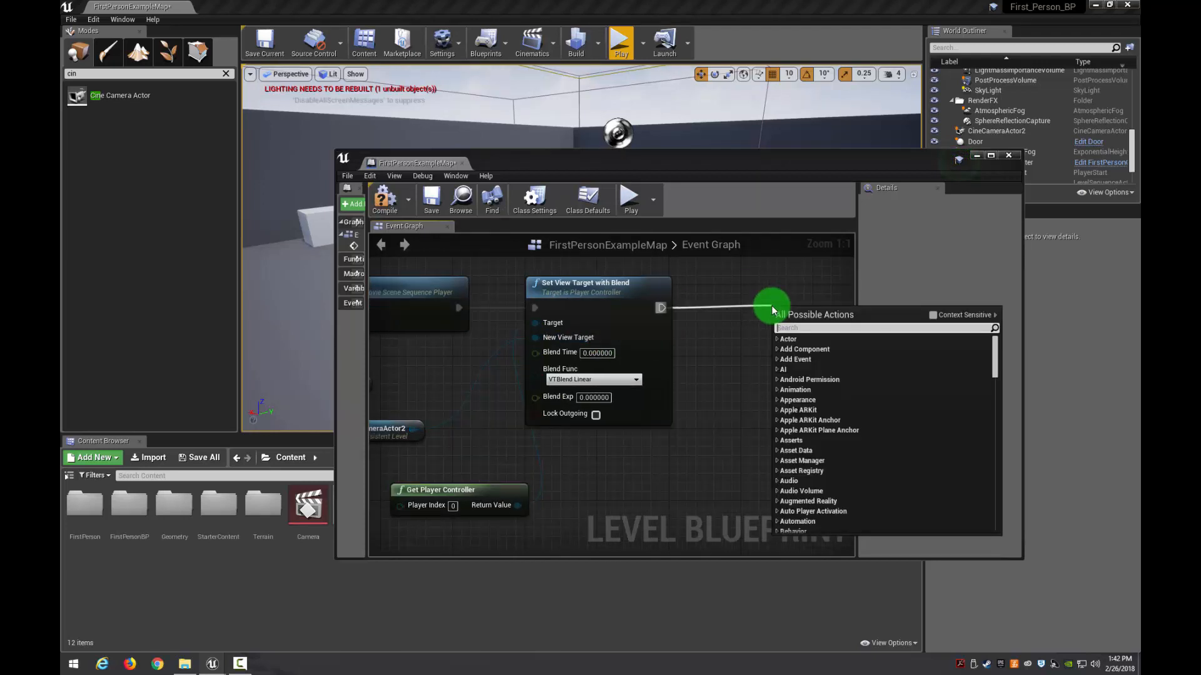
# Search 'stop' and scroll to the Cinematic Stop action for the sequence player
pyautogui.write('stop')
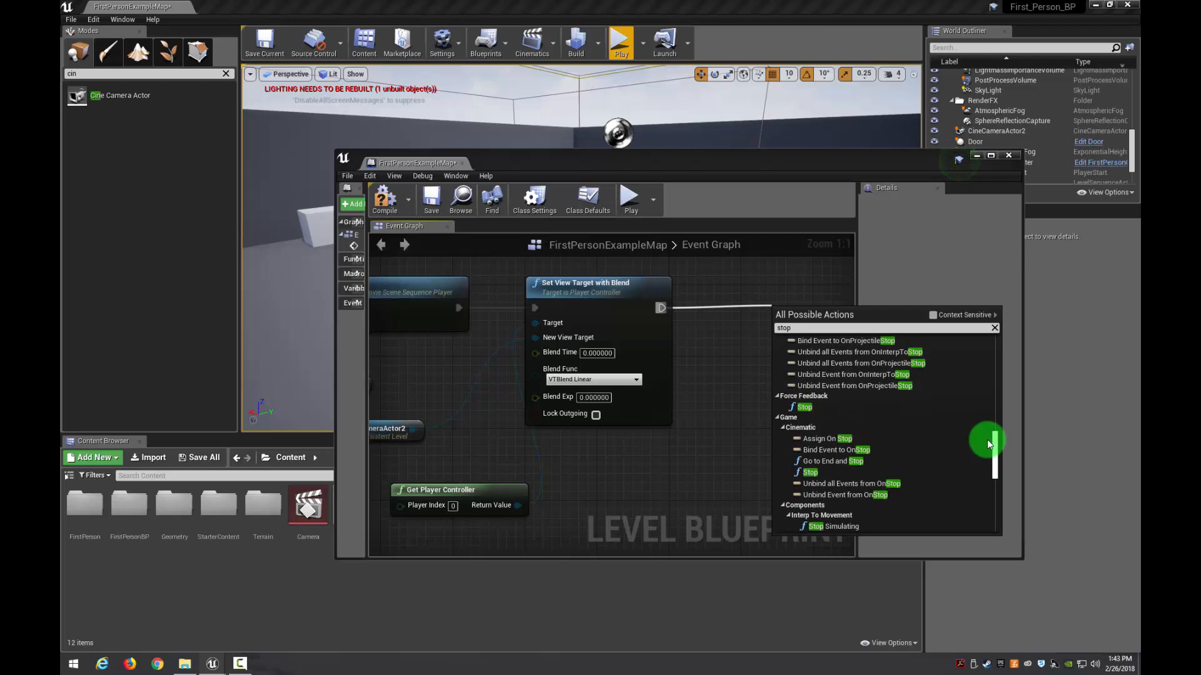
pyautogui.scroll(-3)
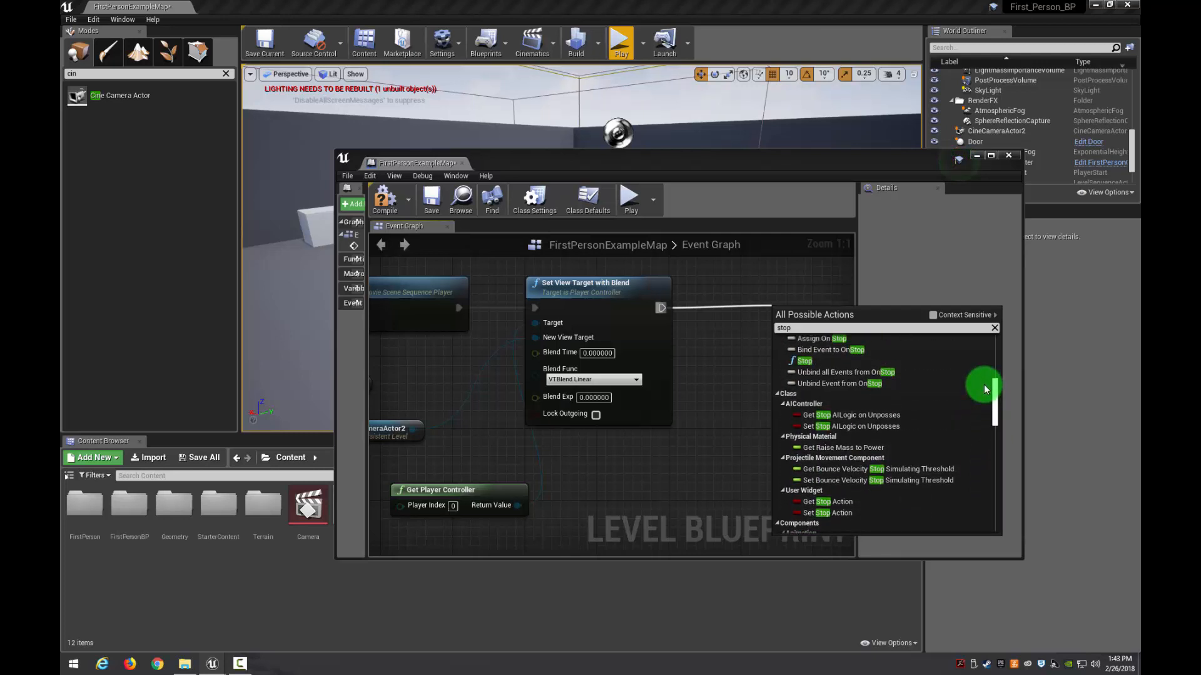
pyautogui.scroll(-3)
pyautogui.write('set vie')
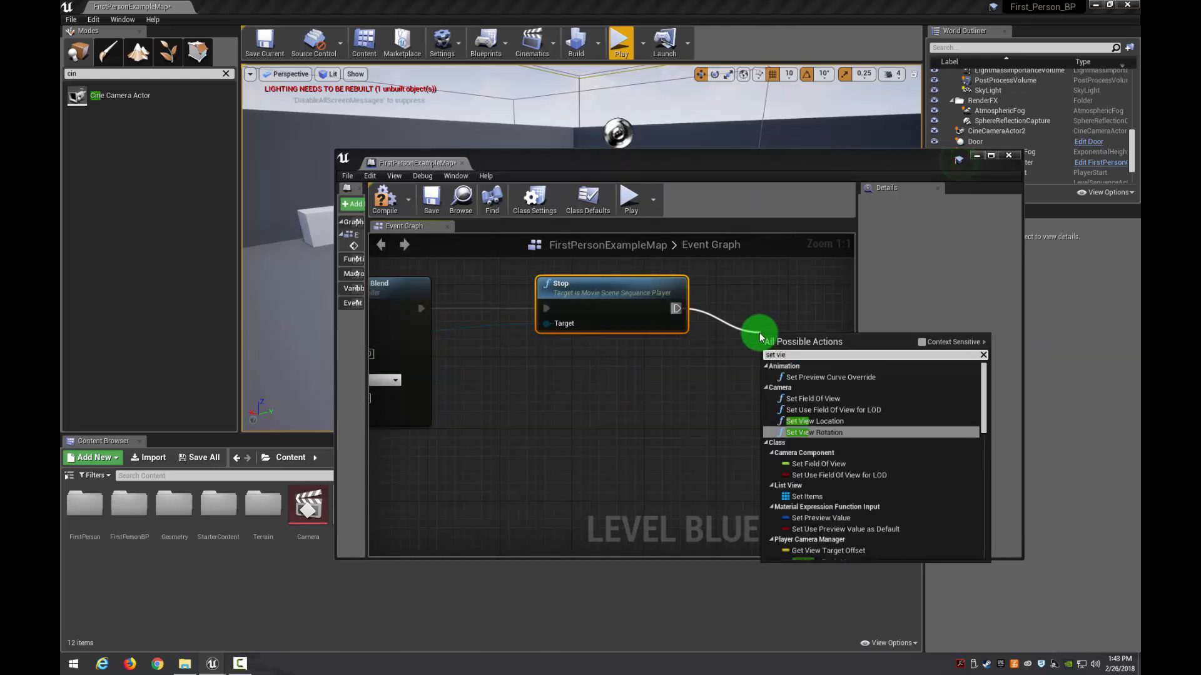
# Search 'set view' with Context Sensitive off and add Set View Target with Blend after Stop
pyautogui.write('w')
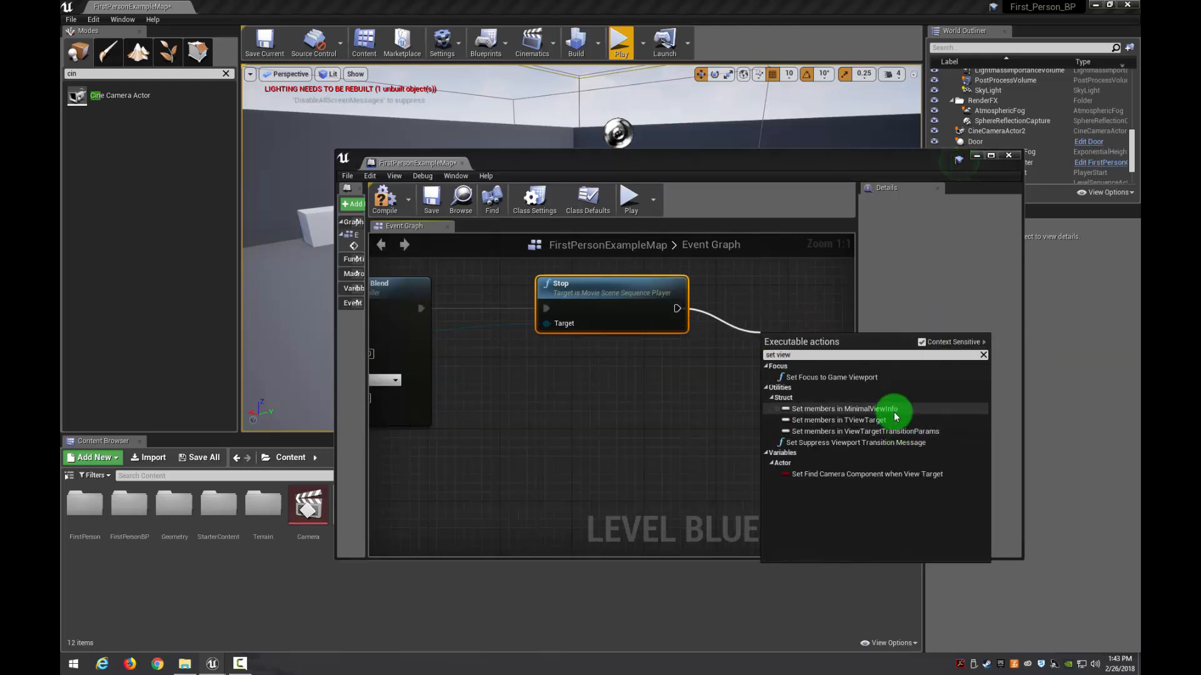
pyautogui.click(920, 342)
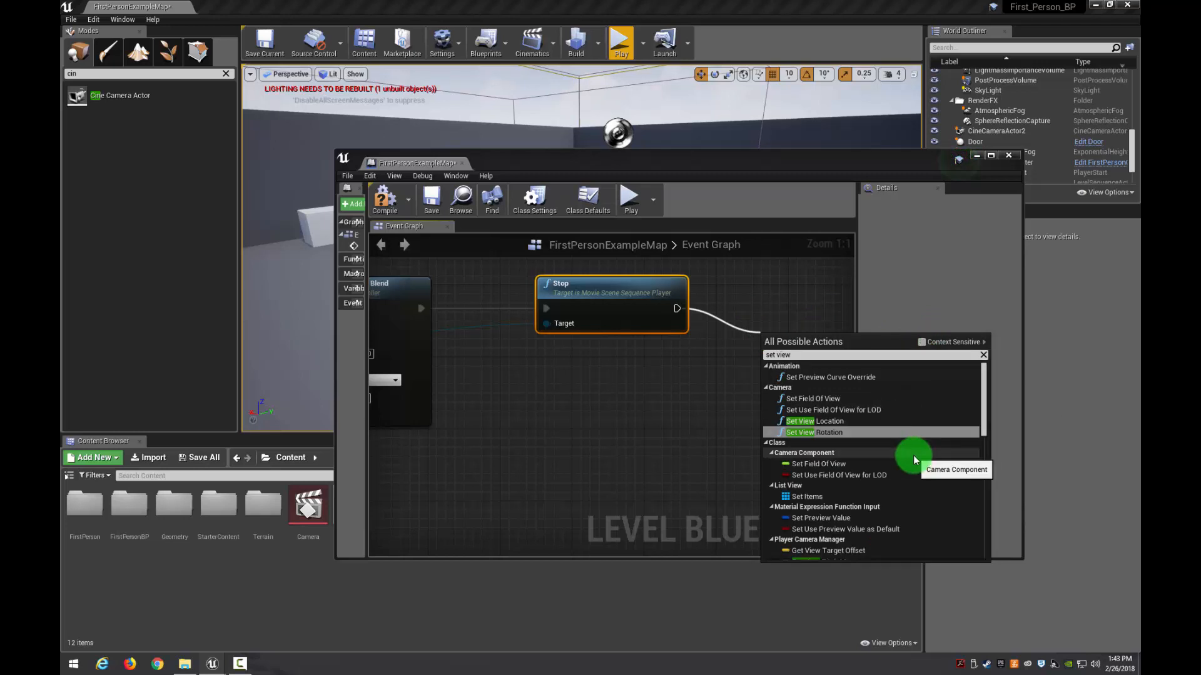
pyautogui.scroll(-3)
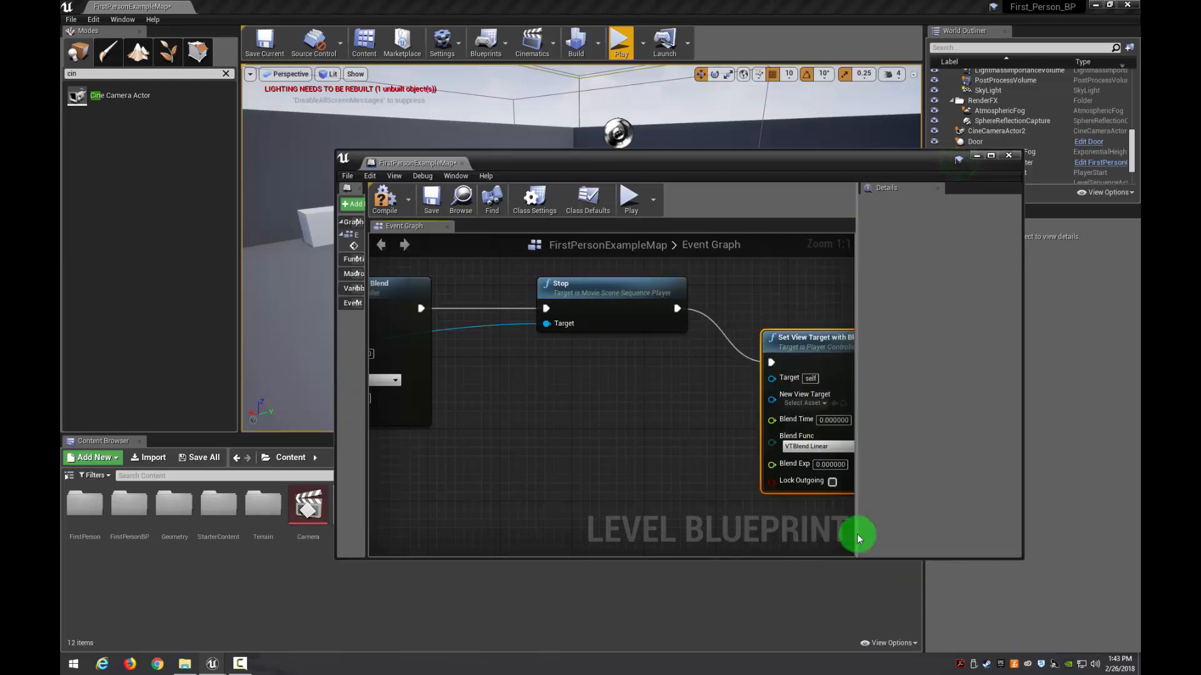
pyautogui.moveTo(771, 293)
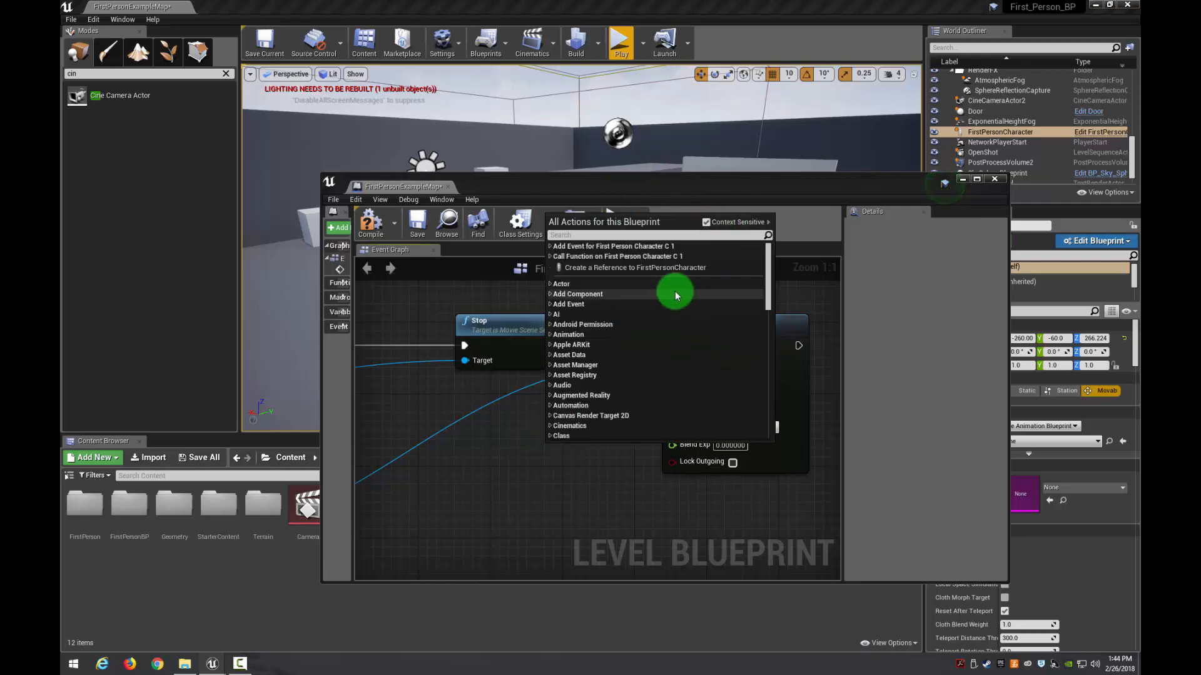
# Reference FirstPersonCharacter as the new view target, then start a test play
pyautogui.click(636, 267)
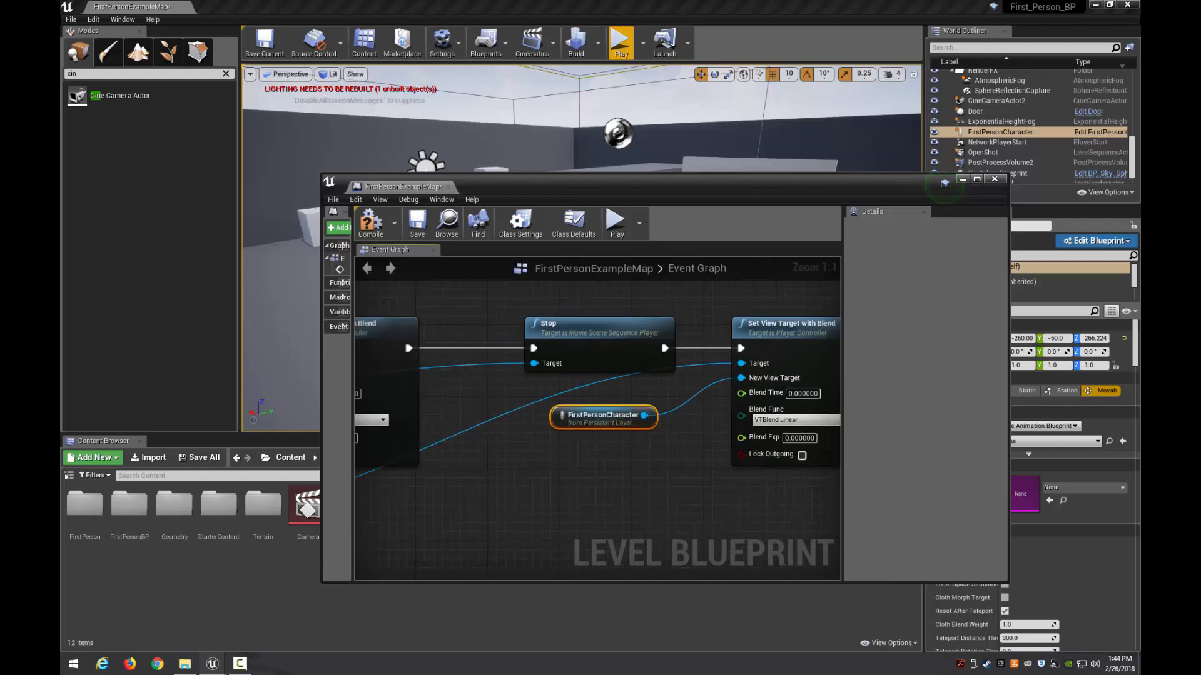
pyautogui.click(641, 494)
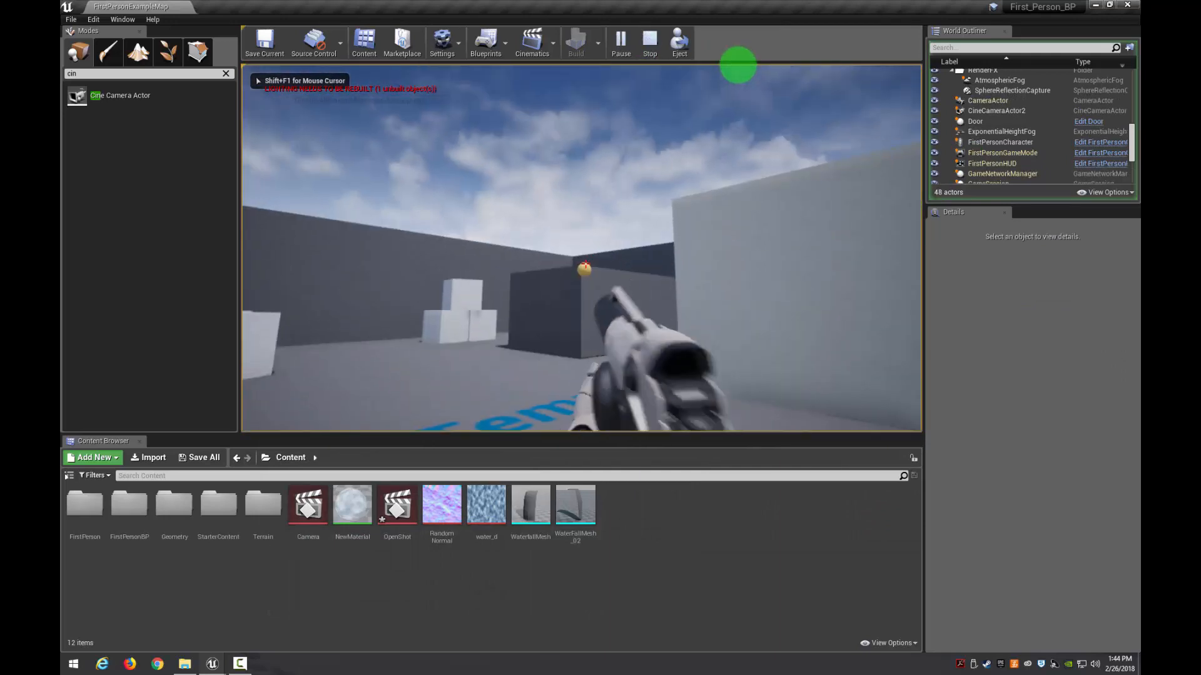
# End the running test play
pyautogui.click(649, 42)
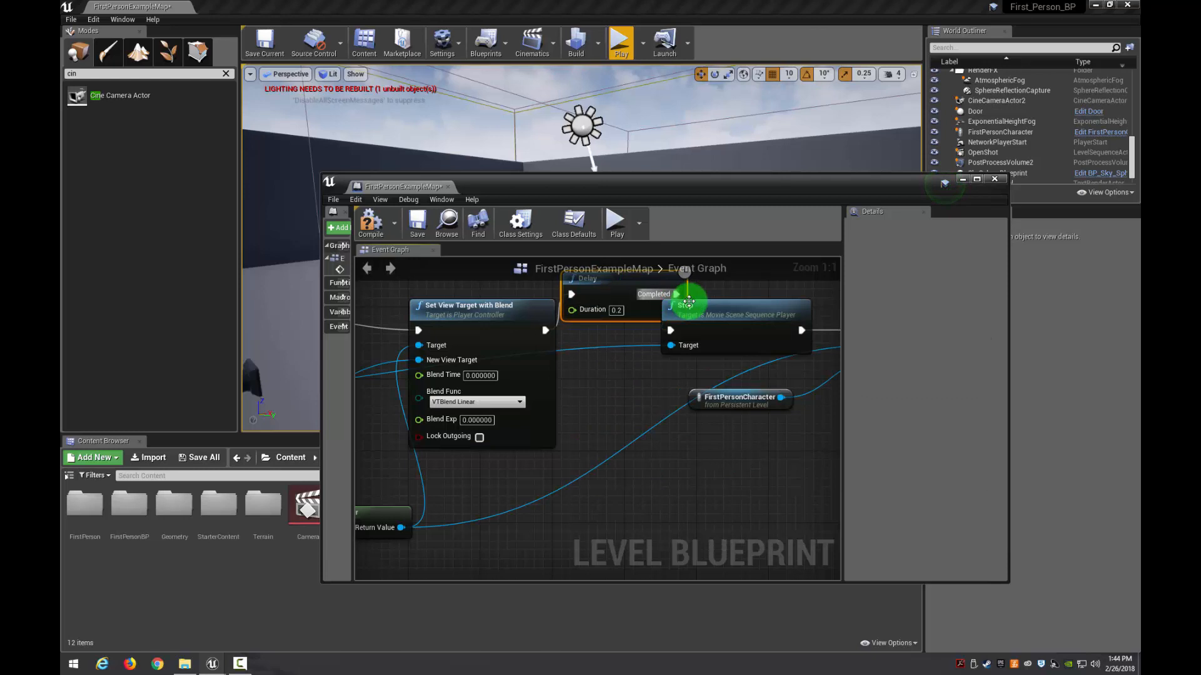
pyautogui.moveTo(617, 310)
pyautogui.write('4')
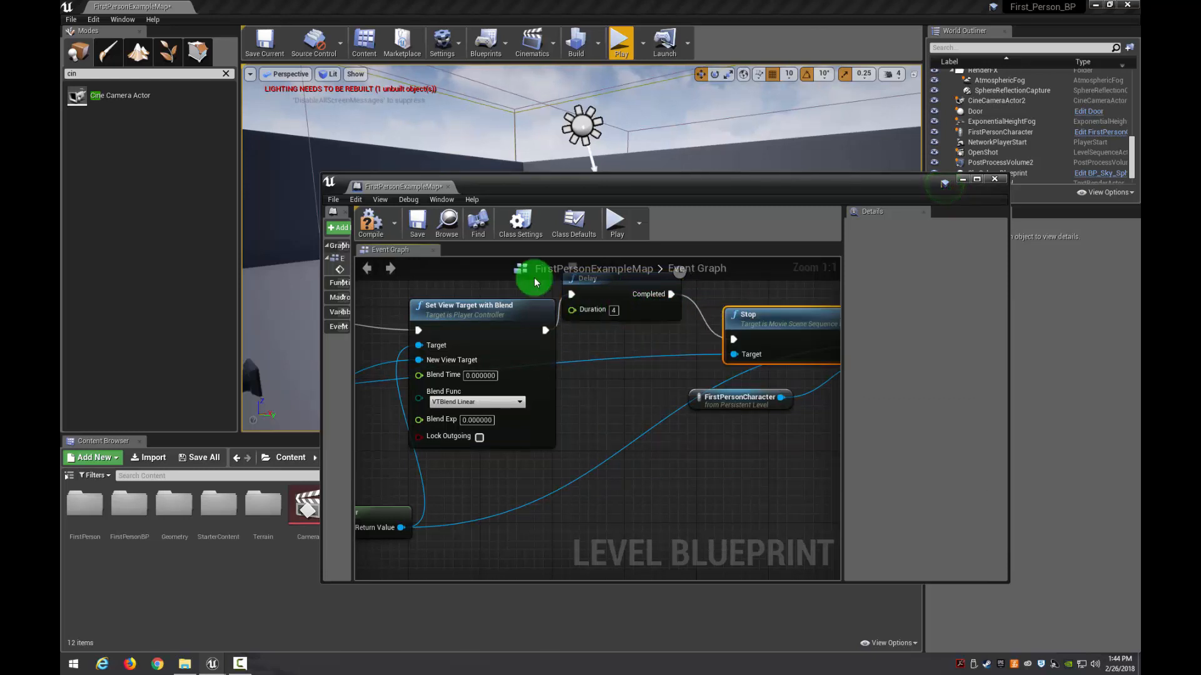
pyautogui.moveTo(949, 199)
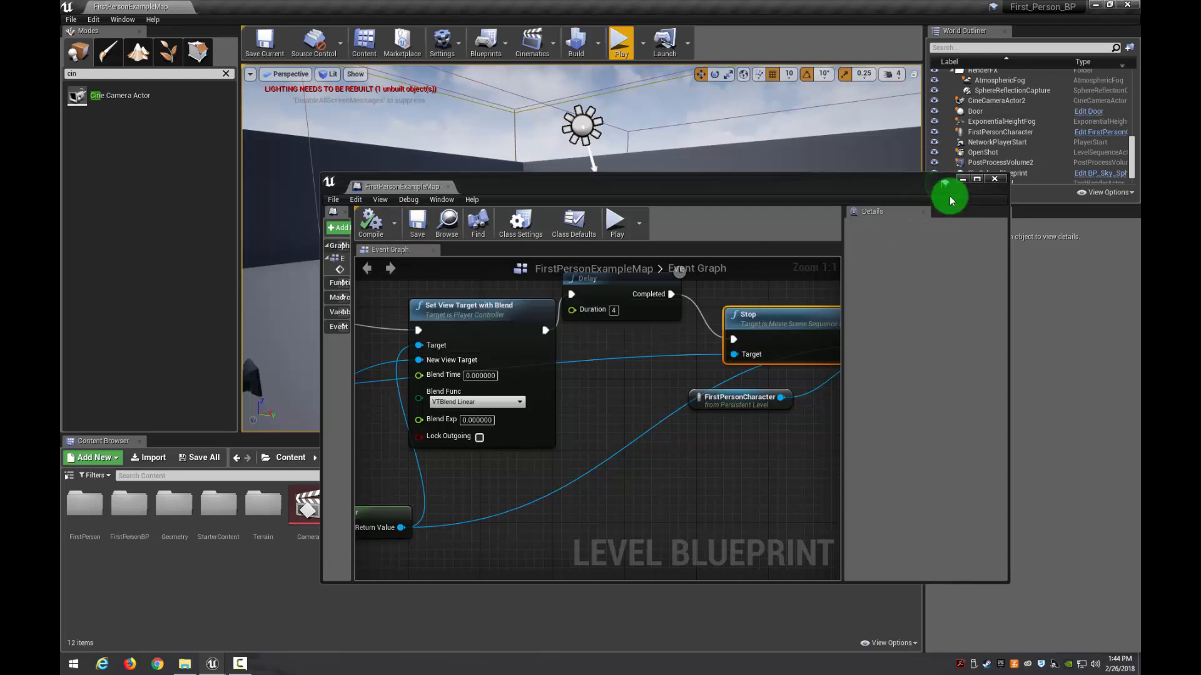
# Test-play the level with the 4-second Delay, then return to the Level Blueprint
pyautogui.click(619, 42)
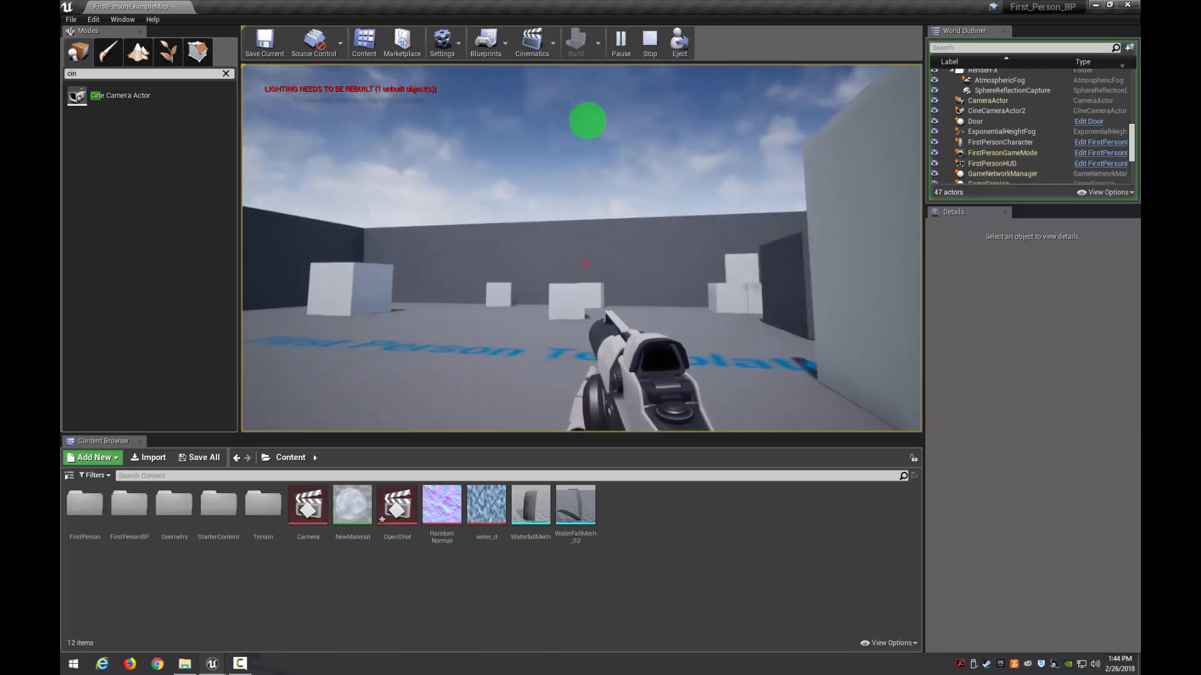
pyautogui.click(484, 42)
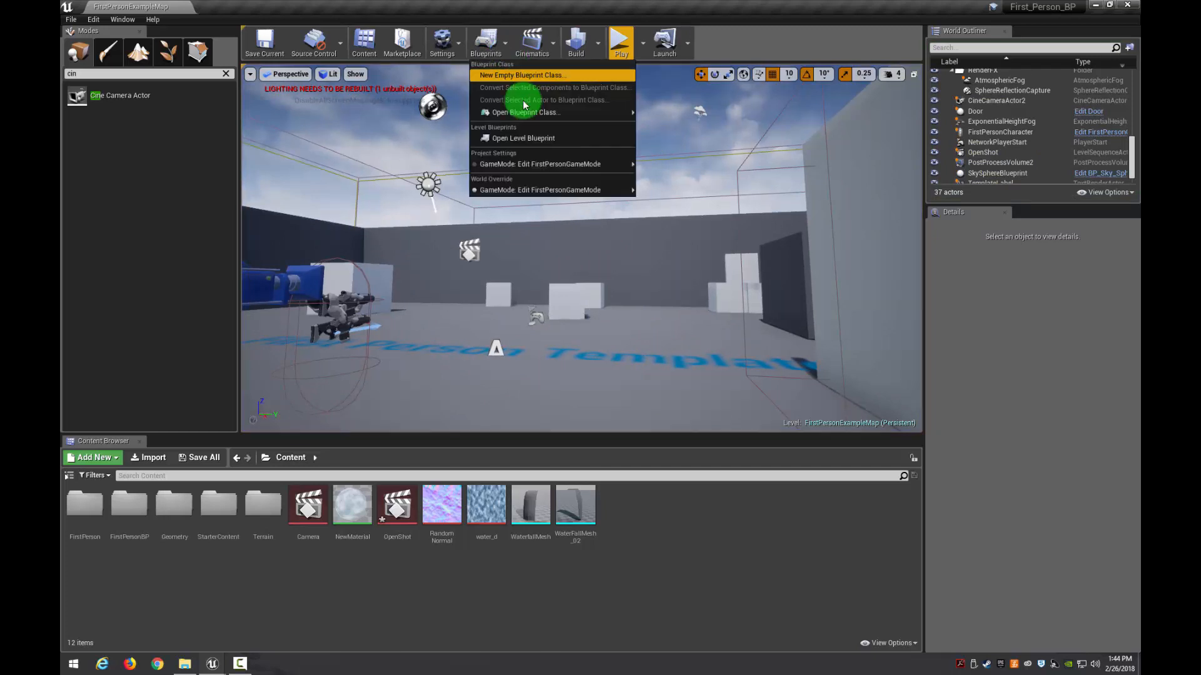
pyautogui.click(522, 138)
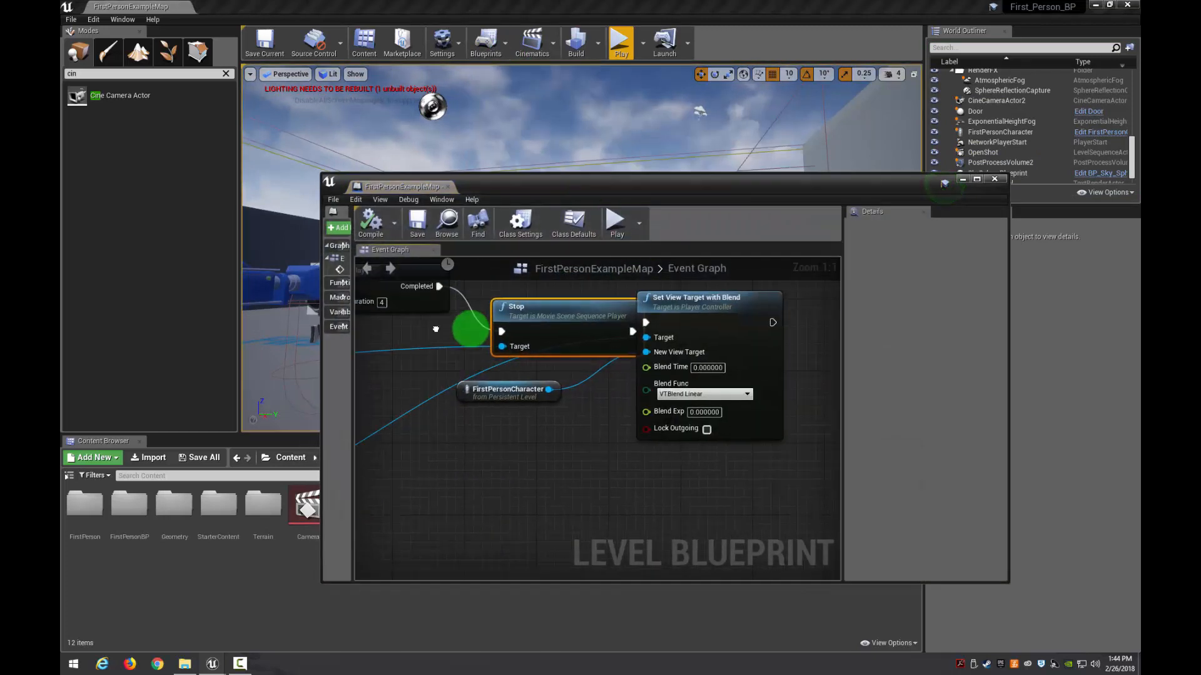